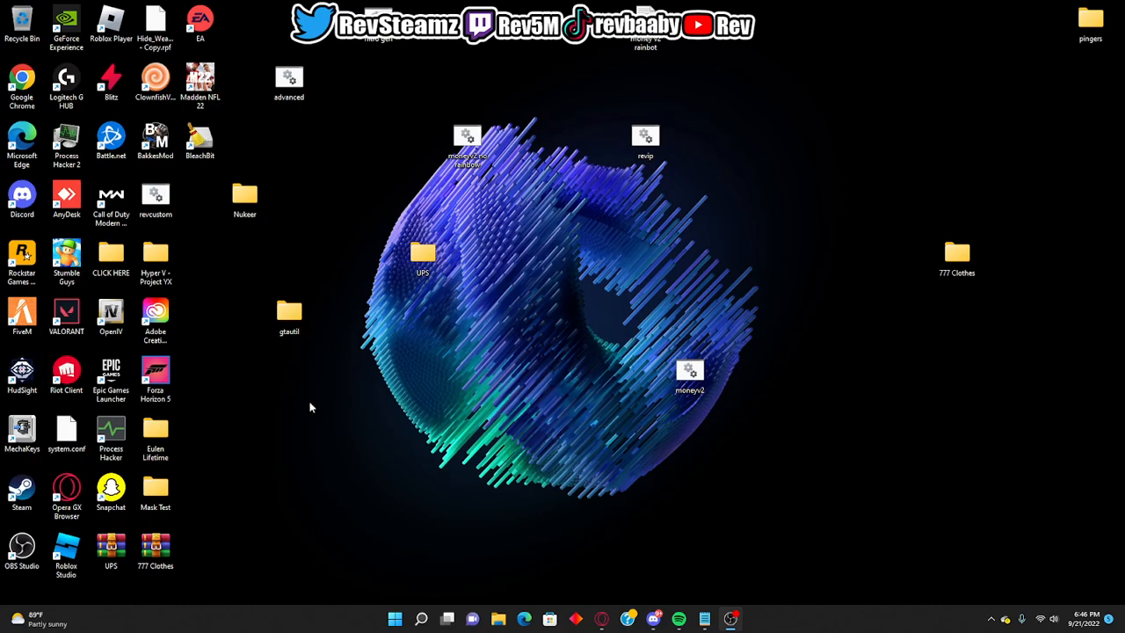
{"action": "mouse_move", "coordinate": [394, 492]}
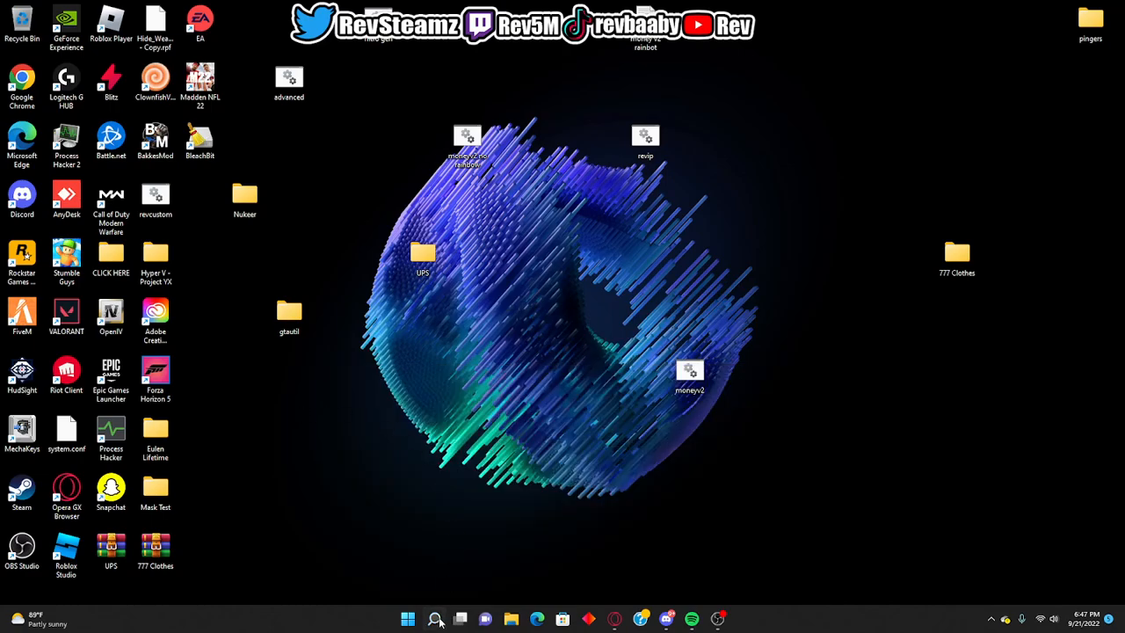
Launch Chrome and reach the Process Hacker Nightly Builds SourceForge page, then return to Process Hacker.
{"action": "left_click", "coordinate": [436, 619]}
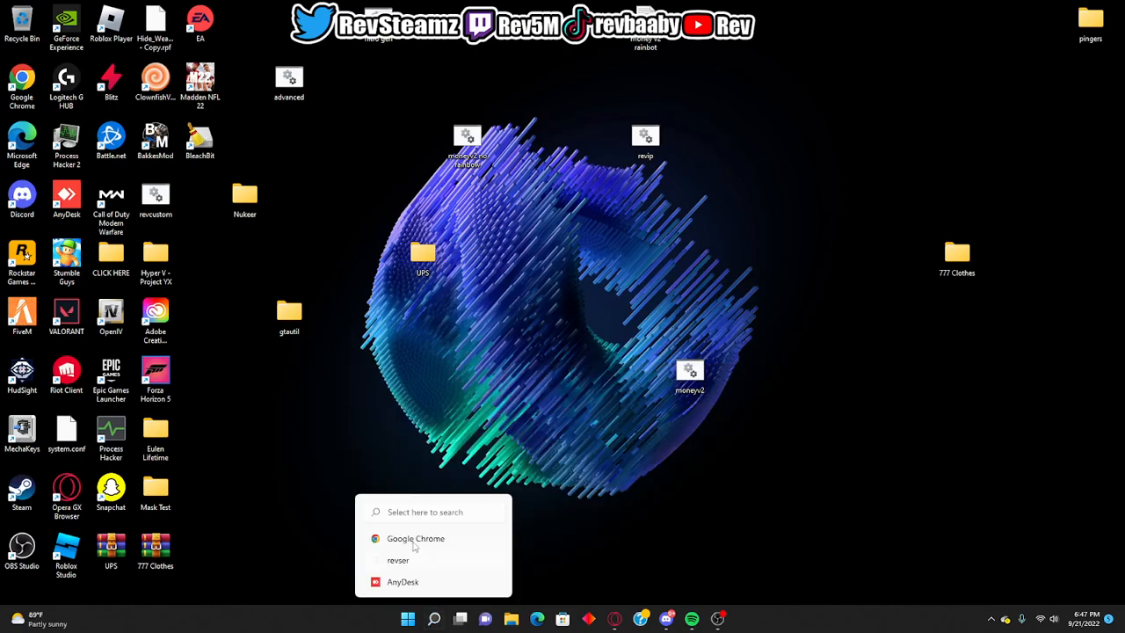
{"action": "left_click", "coordinate": [433, 619]}
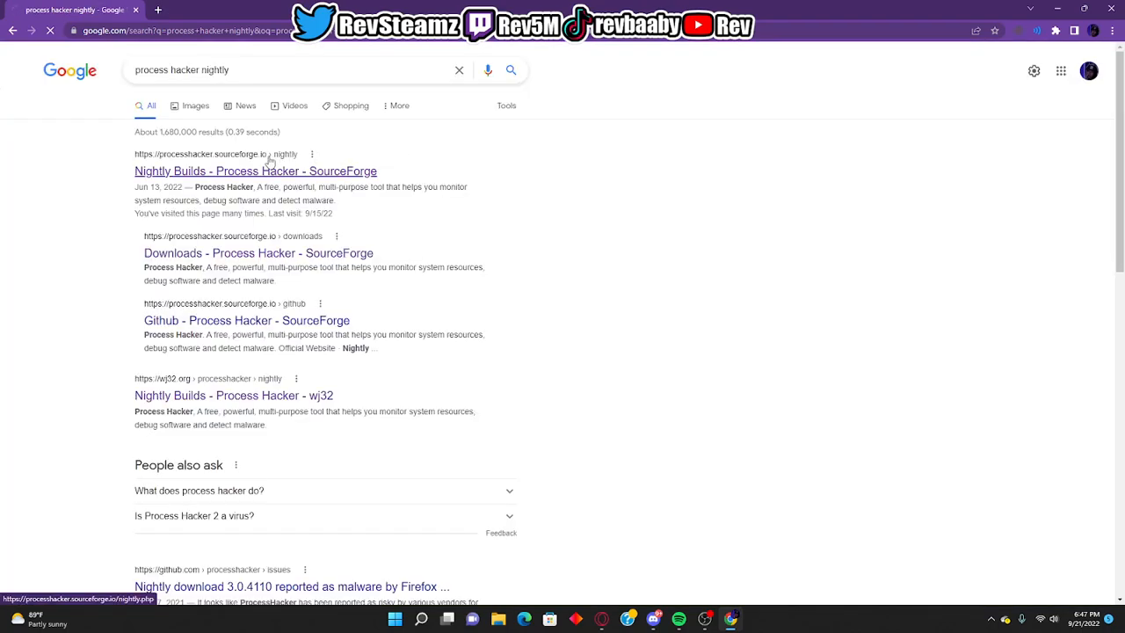
{"action": "left_click", "coordinate": [255, 170]}
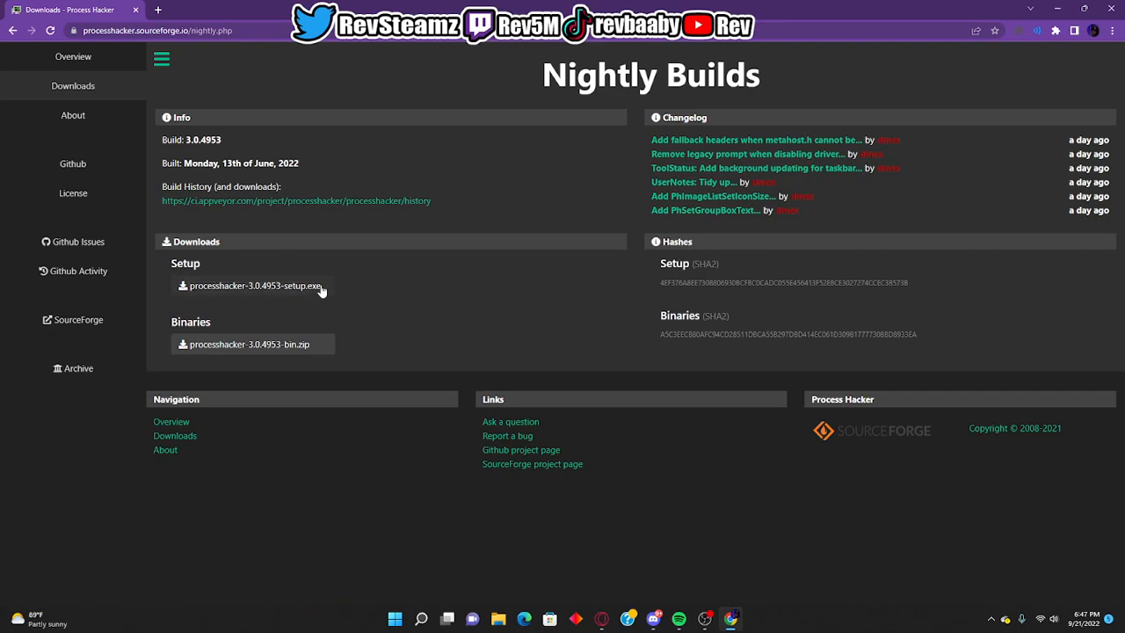
{"action": "mouse_move", "coordinate": [311, 246]}
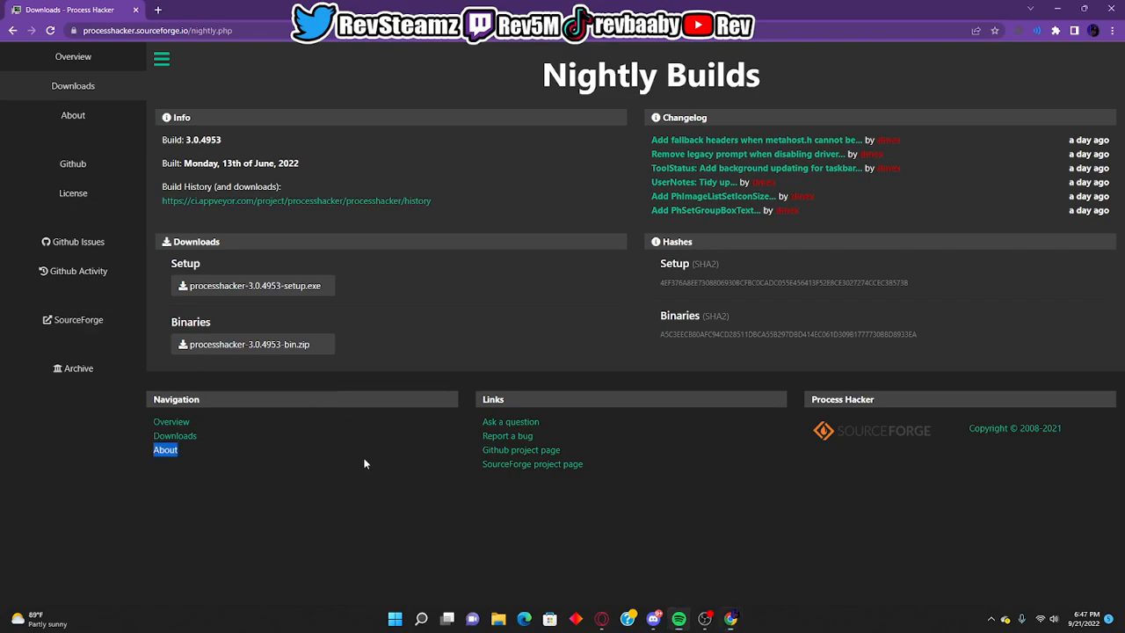
{"action": "left_click", "coordinate": [422, 619]}
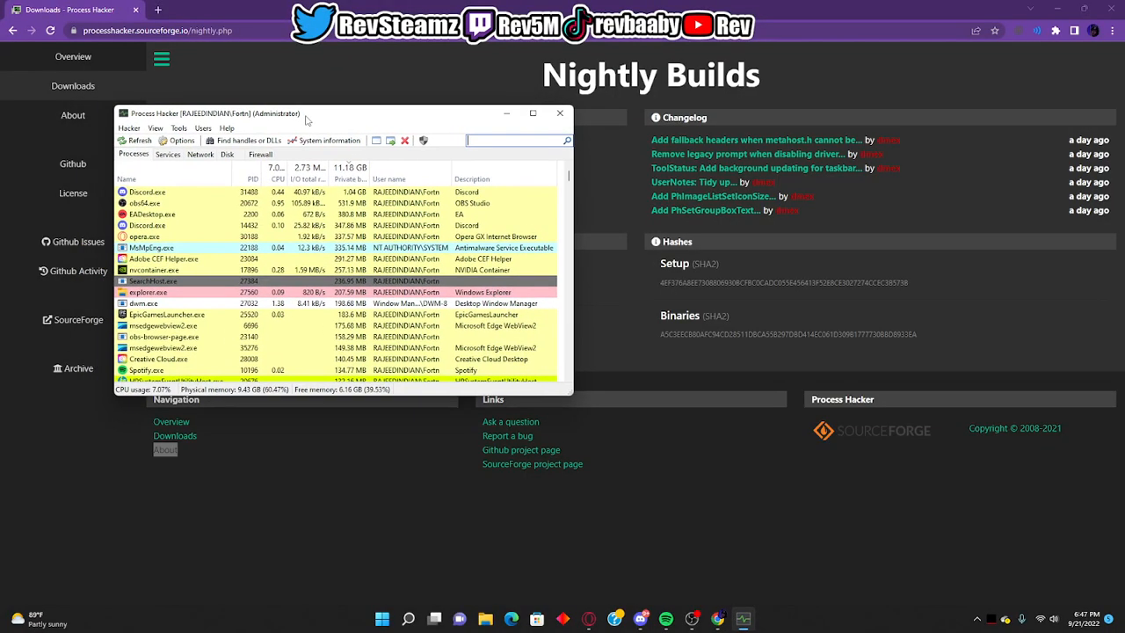
Filter for 'explorer', open explorer.exe Memory strings scan with minimum length 4 across private, image and mapped regions.
{"action": "type", "text": "explorer"}
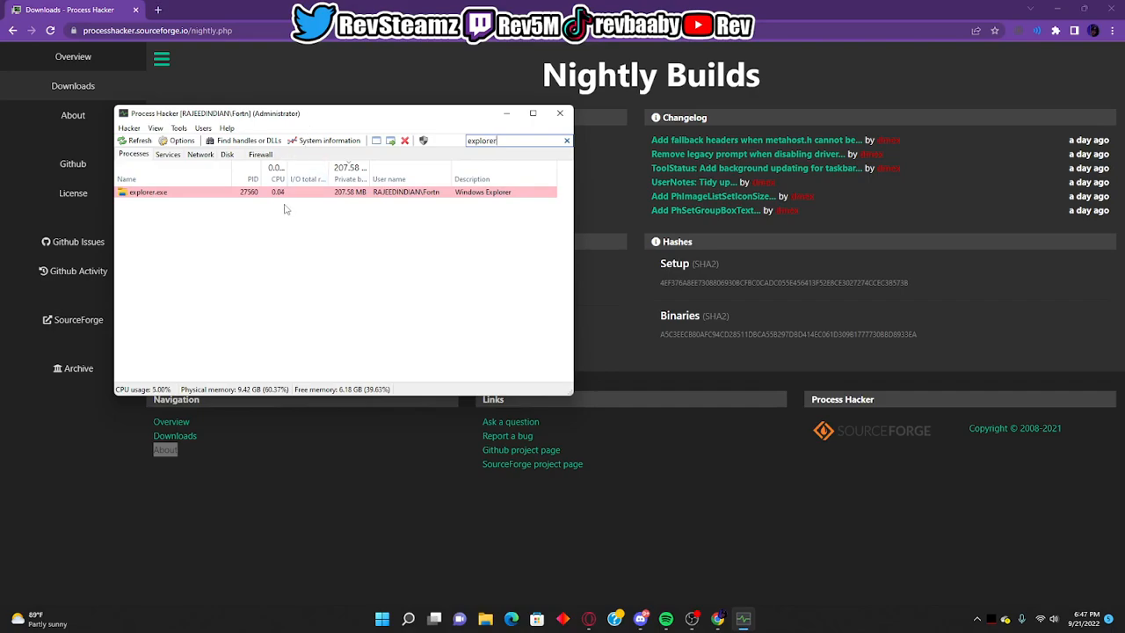
{"action": "double_click", "coordinate": [148, 192]}
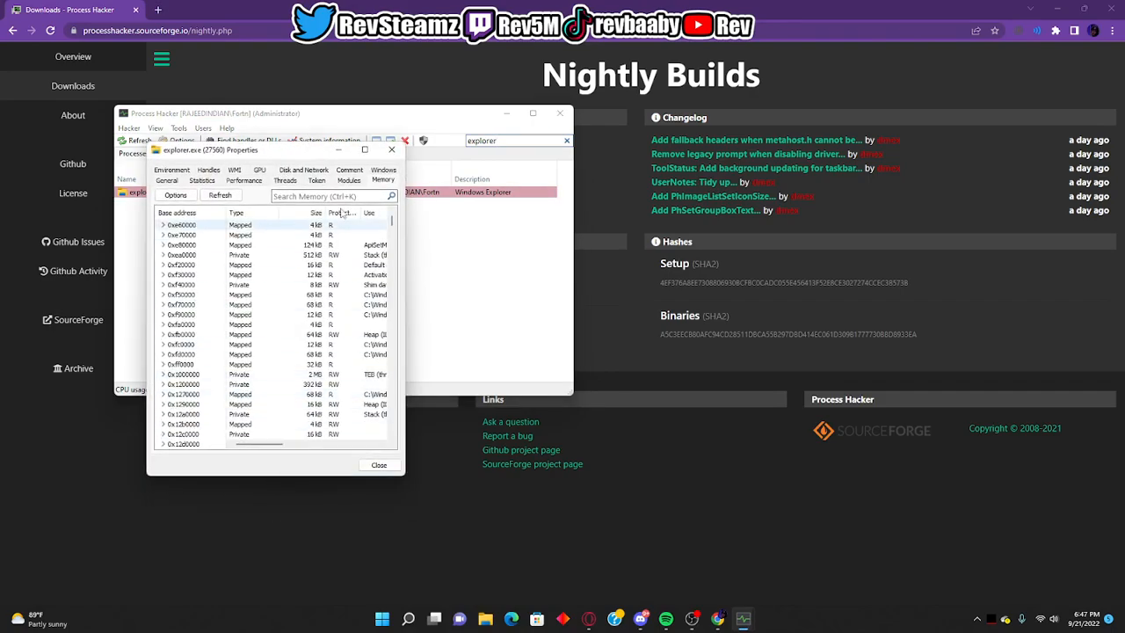
{"action": "left_click", "coordinate": [167, 179]}
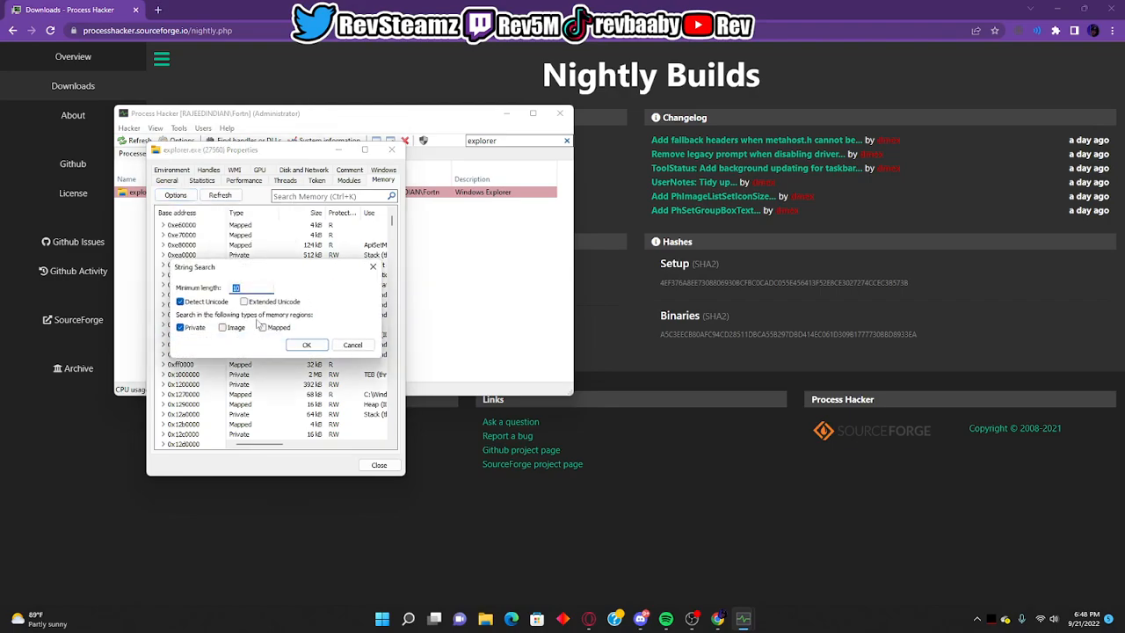
{"action": "type", "text": "4"}
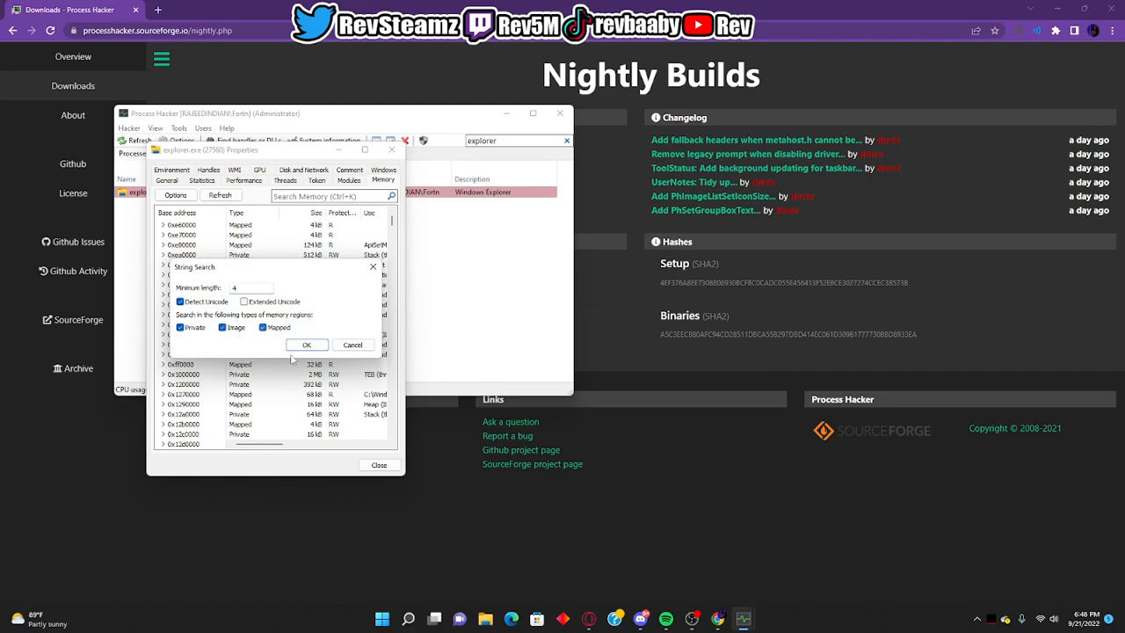
{"action": "left_click", "coordinate": [306, 343]}
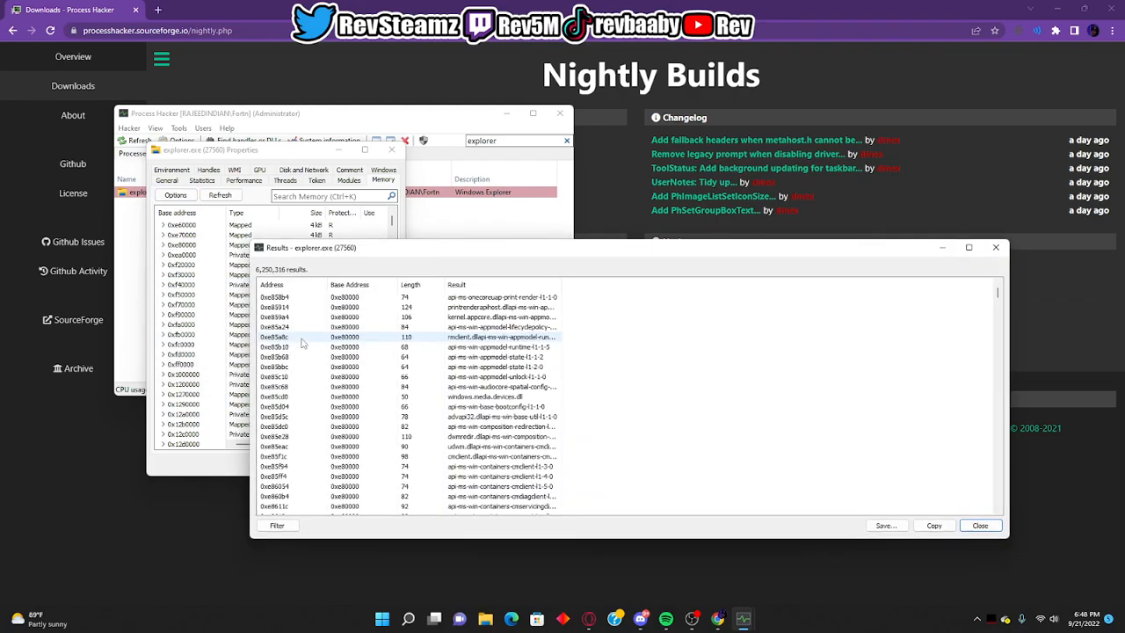
Filter the explorer.exe string results with a case-insensitive Contains pattern for Eulen.
{"action": "left_click", "coordinate": [278, 524]}
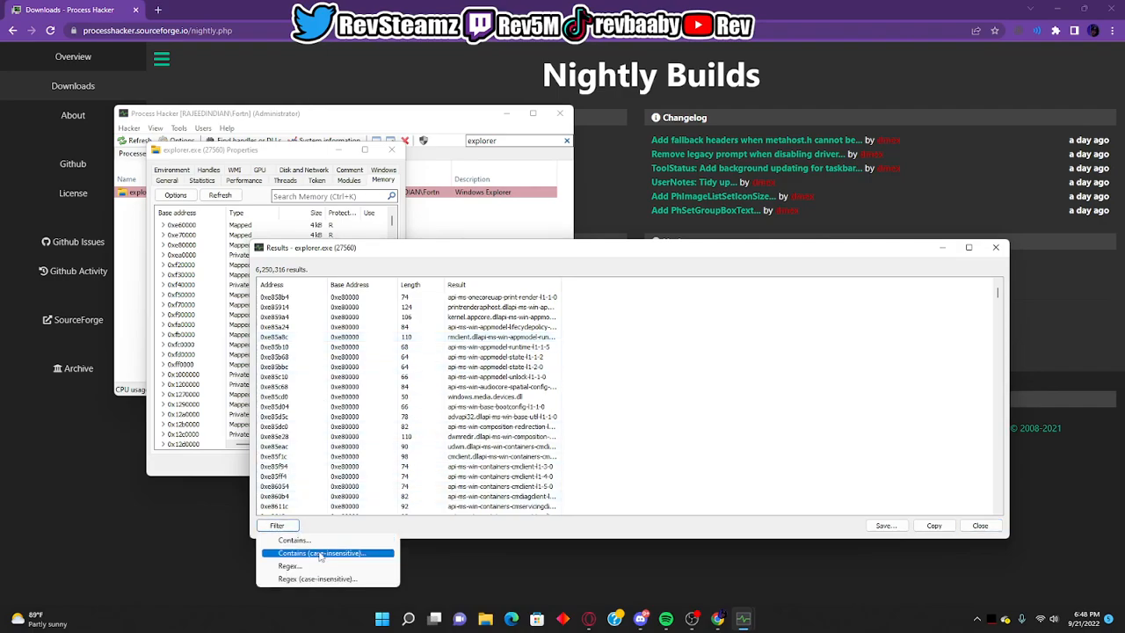
{"action": "left_click", "coordinate": [320, 552]}
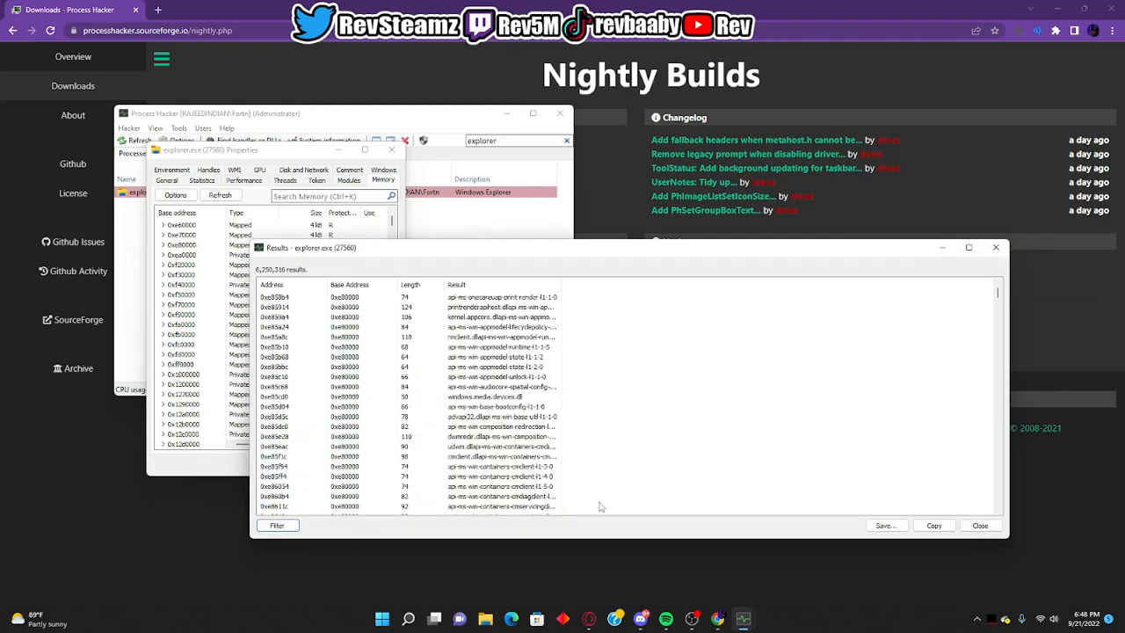
{"action": "left_click", "coordinate": [278, 524]}
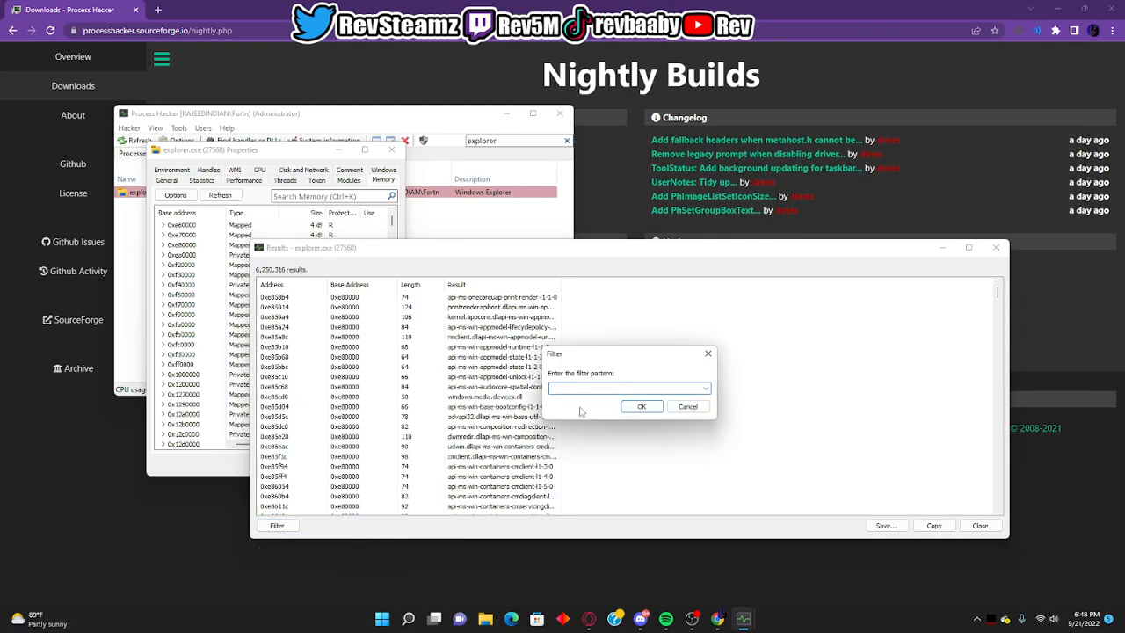
{"action": "left_click", "coordinate": [687, 406]}
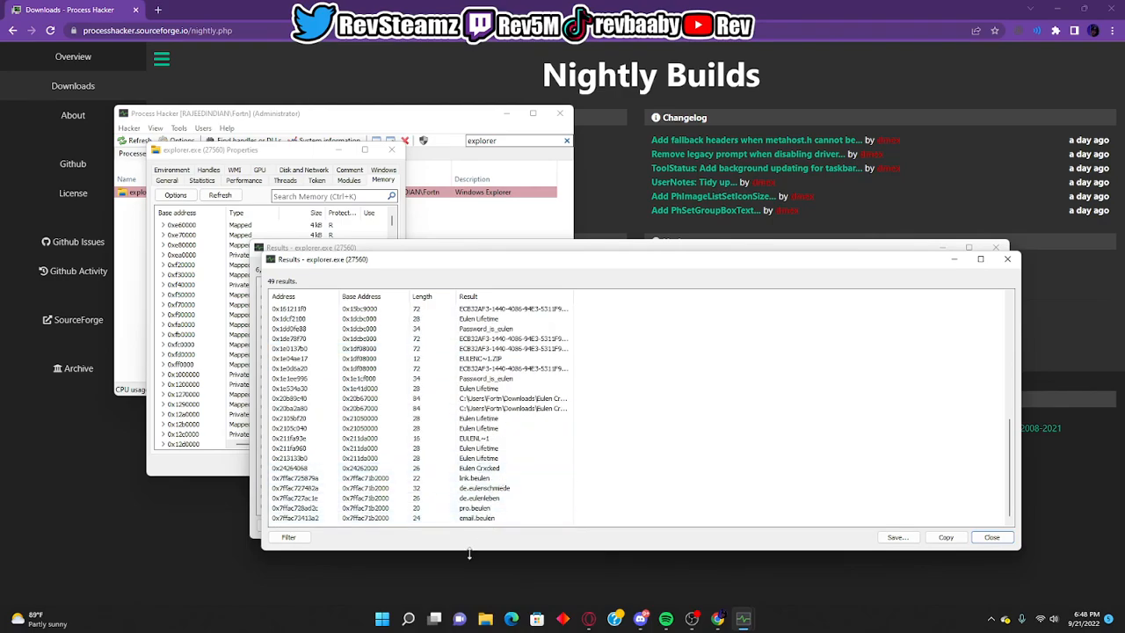
{"action": "left_click", "coordinate": [408, 619]}
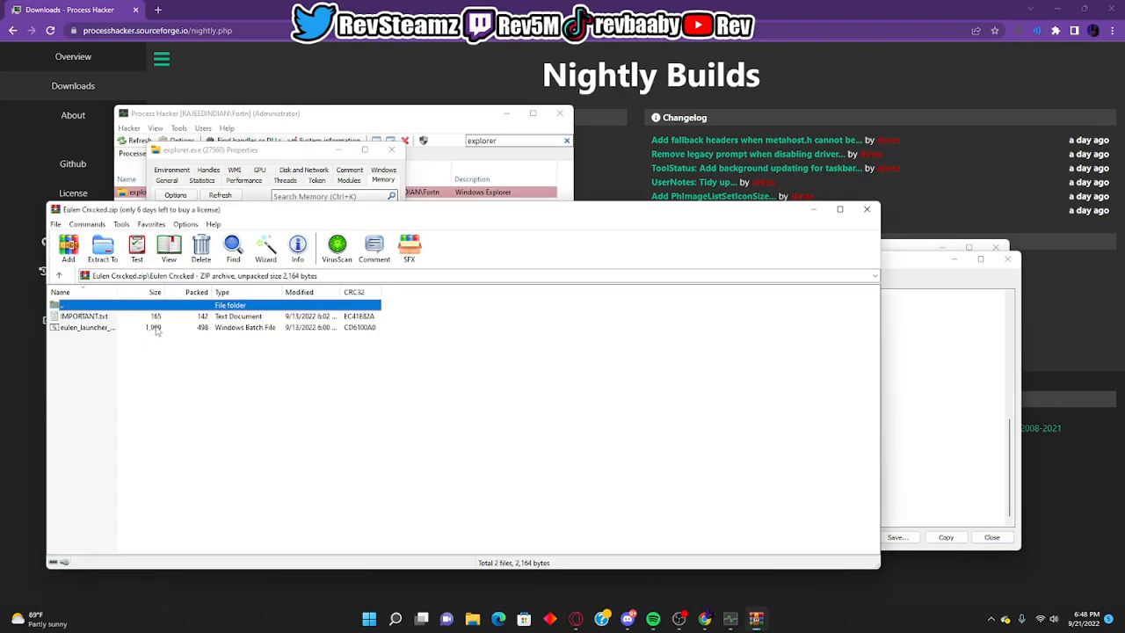
{"action": "double_click", "coordinate": [84, 327]}
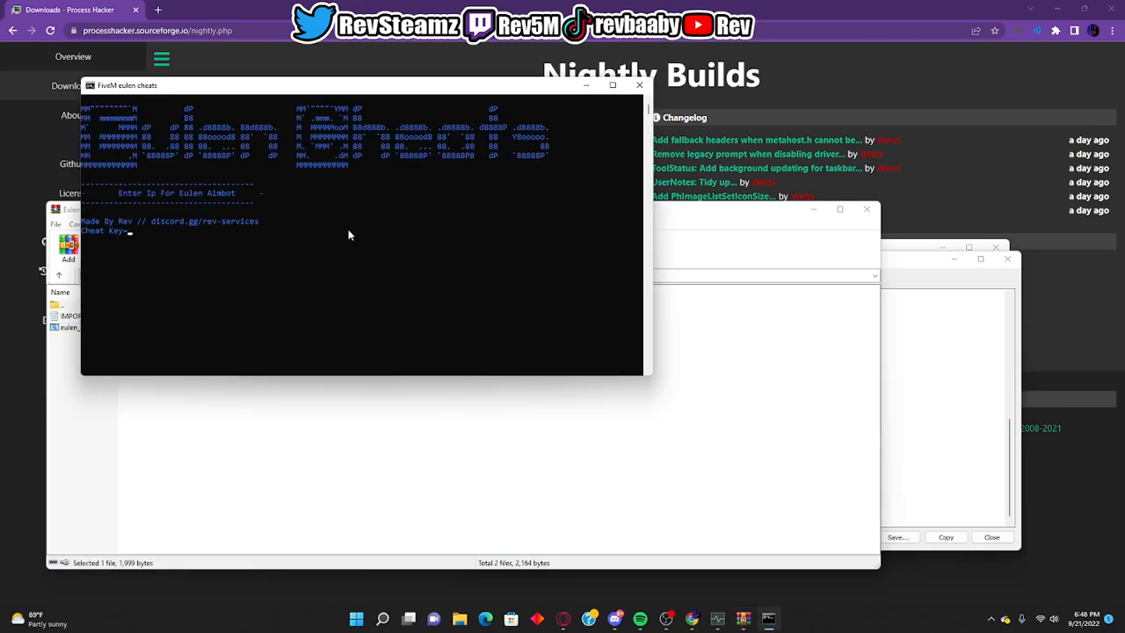
{"action": "type", "text": "1.1.1.1"}
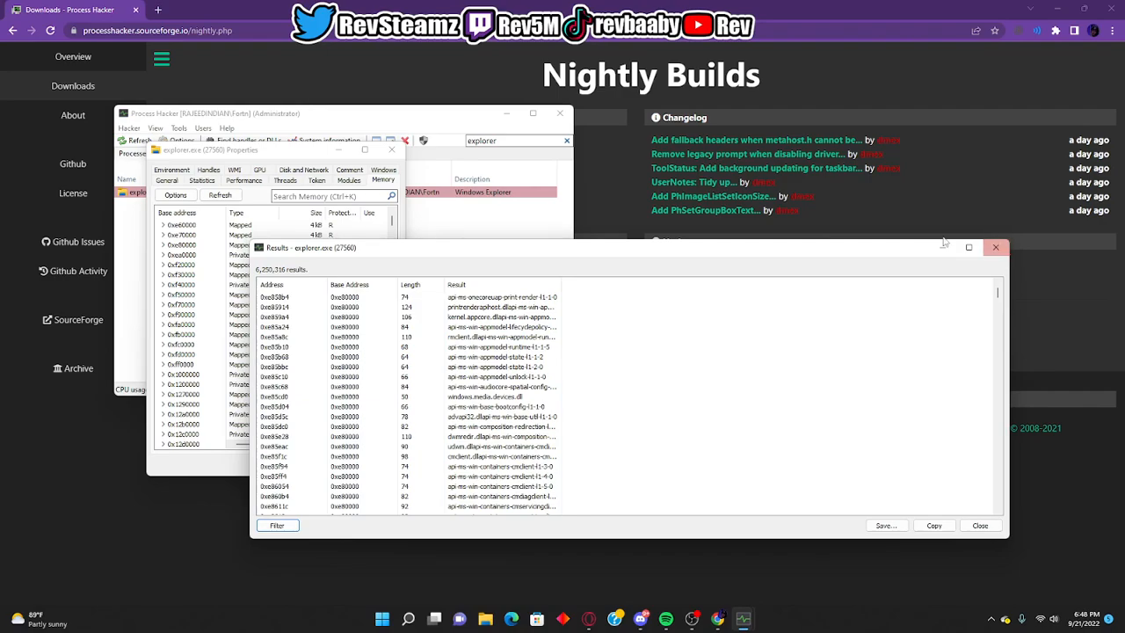
Apply a case-insensitive .rar-related Contains filter to explorer.exe's strings and scroll the matches.
{"action": "left_click", "coordinate": [278, 524]}
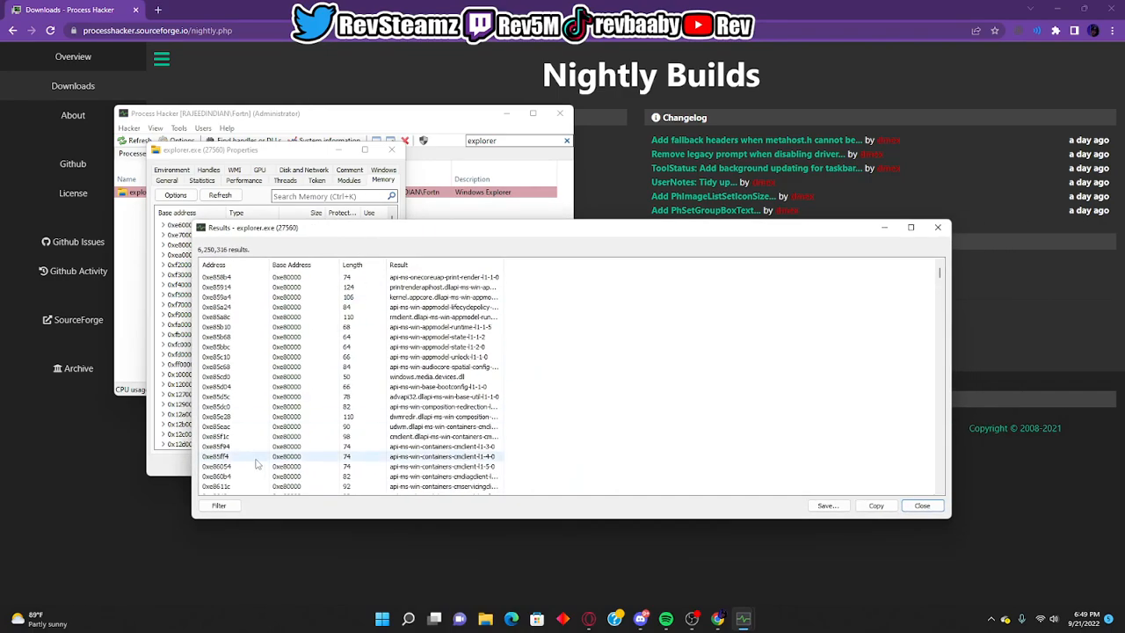
{"action": "left_click", "coordinate": [218, 506]}
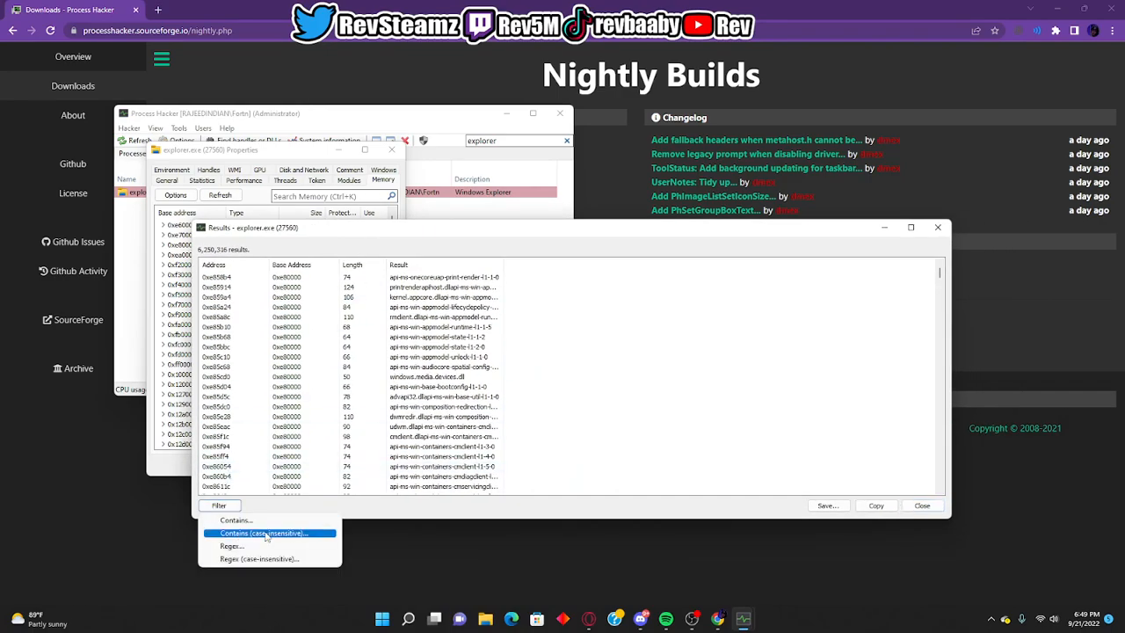
{"action": "left_click", "coordinate": [264, 535]}
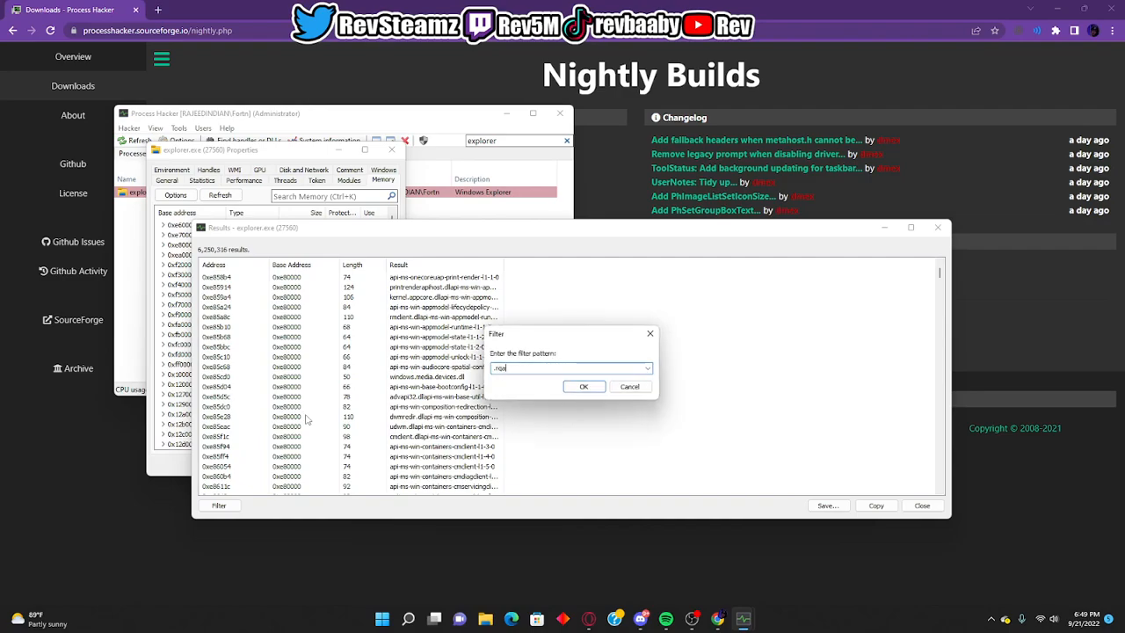
{"action": "left_click", "coordinate": [583, 387]}
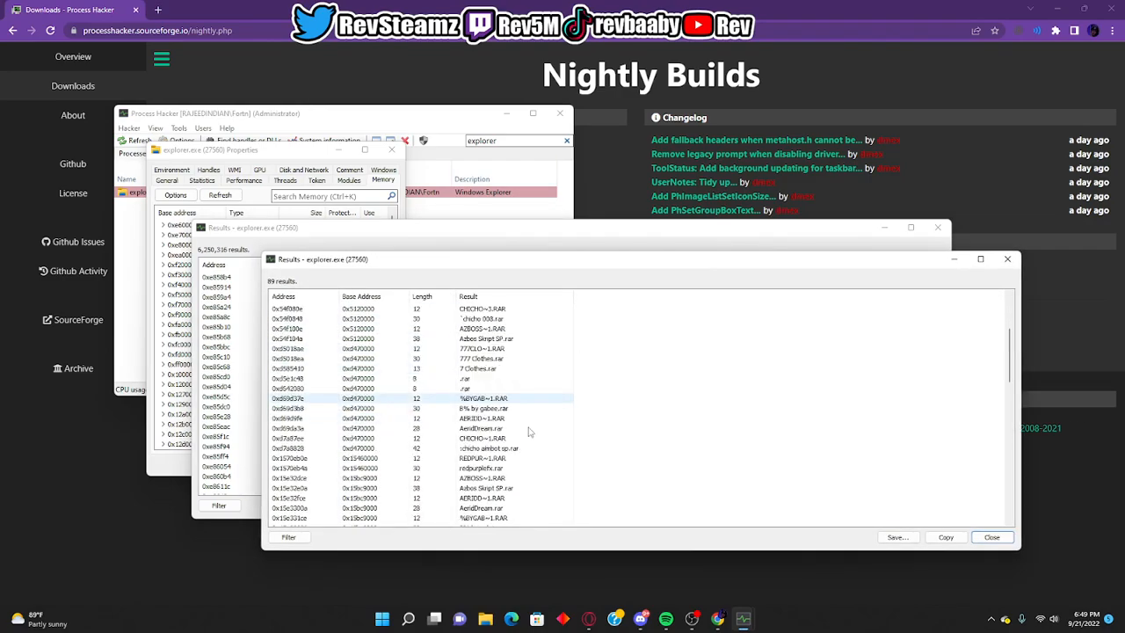
{"action": "scroll", "scroll_direction": "up", "scroll_amount": 3}
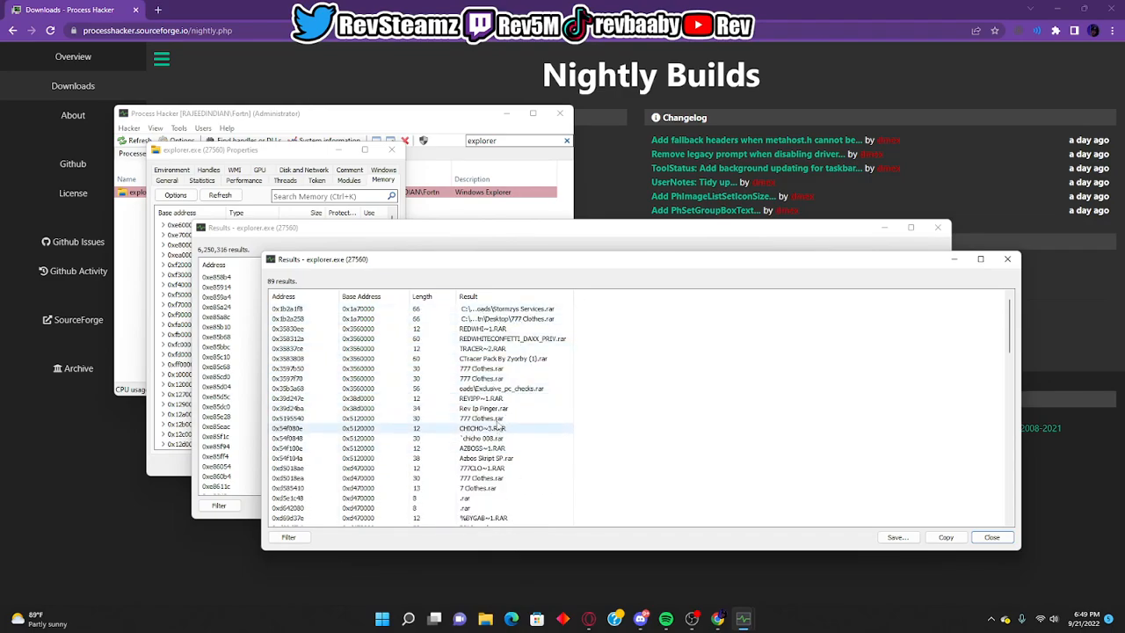
{"action": "scroll", "scroll_direction": "down", "scroll_amount": 3}
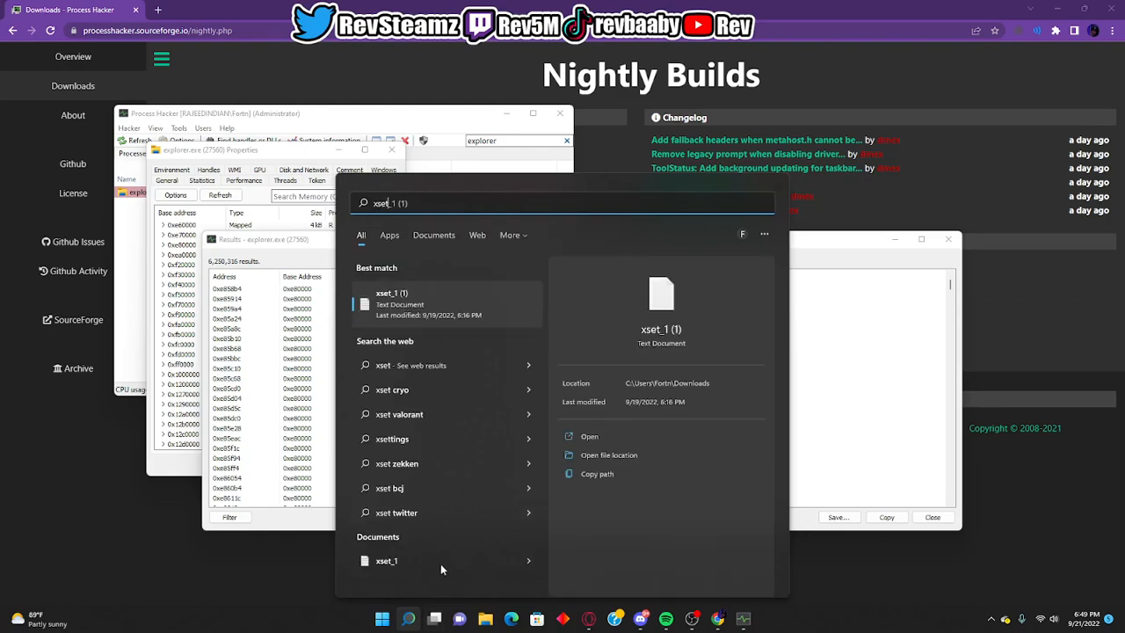
{"action": "mouse_move", "coordinate": [589, 436]}
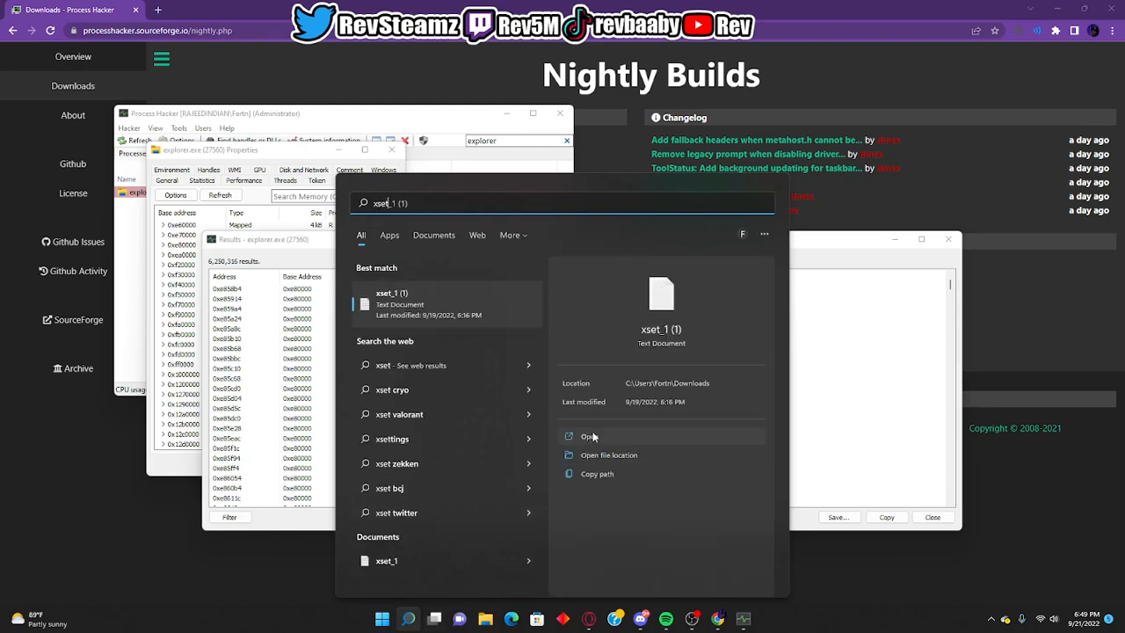
Open the xset_1 (1) notes and select the doskey /h command line under CMD PROMPT METHODS.
{"action": "left_click", "coordinate": [591, 436]}
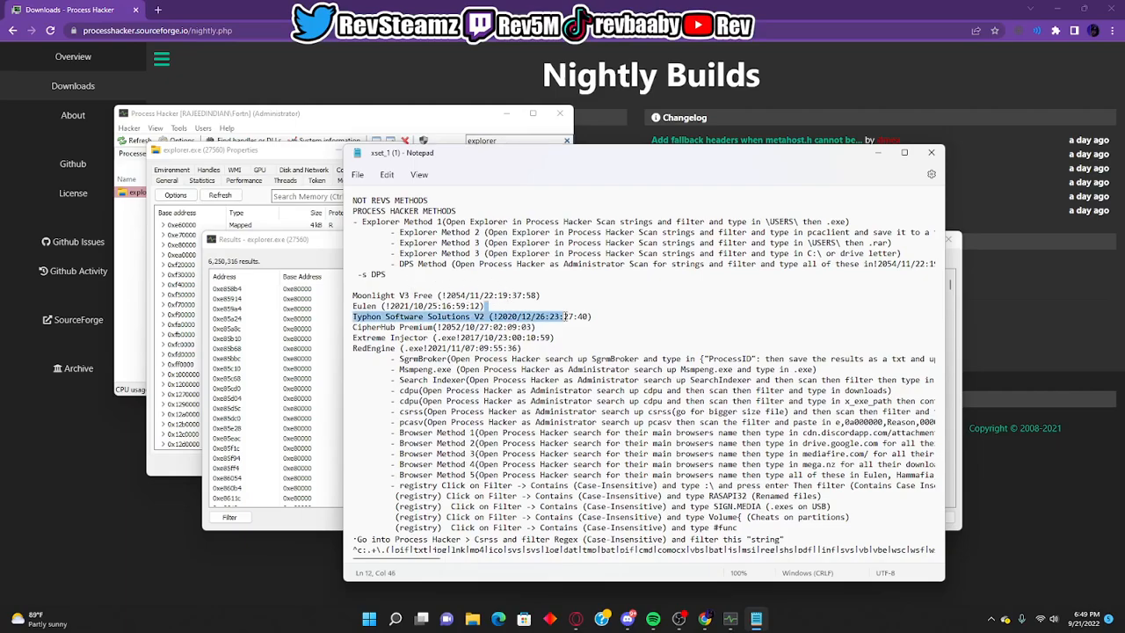
{"action": "scroll", "scroll_direction": "down", "scroll_amount": 3}
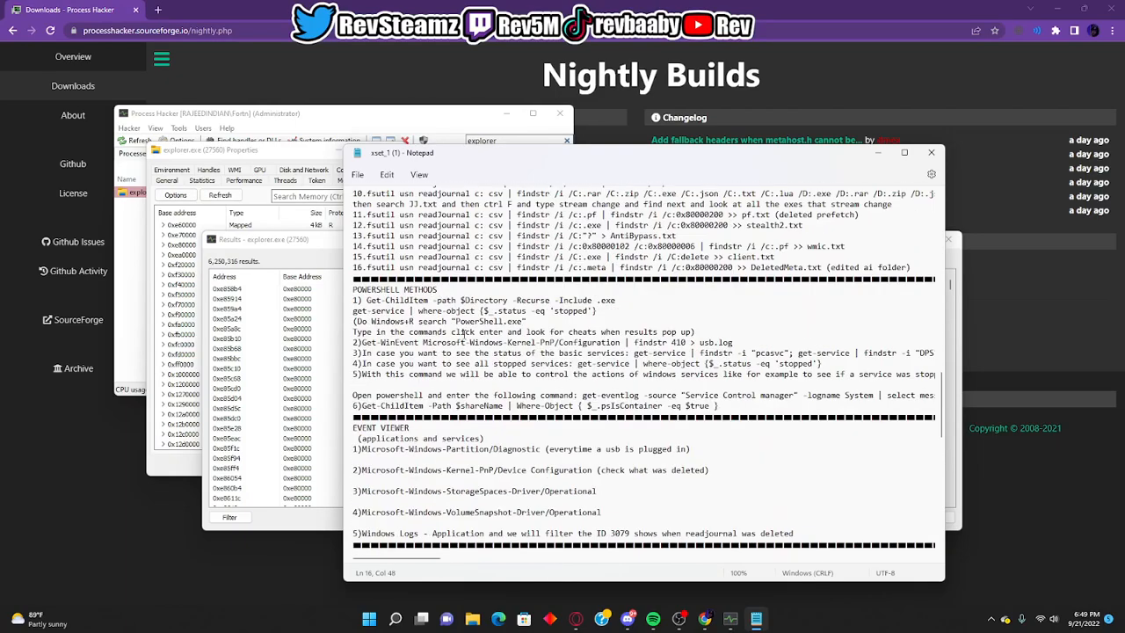
{"action": "scroll", "scroll_direction": "down", "scroll_amount": 3}
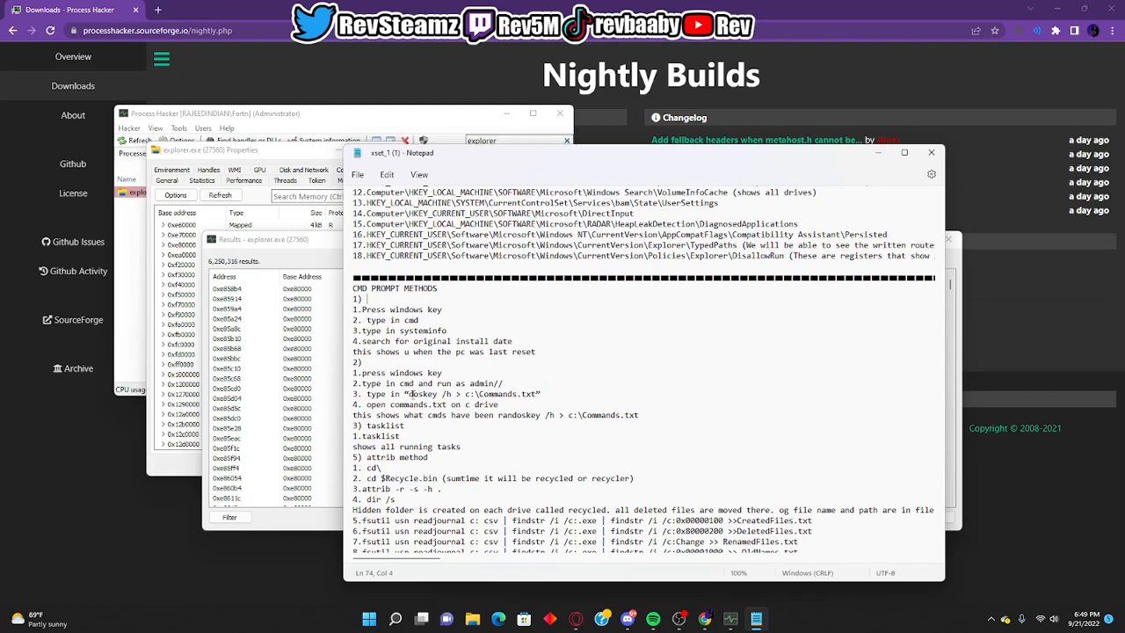
{"action": "left_click_drag", "start_coordinate": [353, 394], "coordinate": [501, 404]}
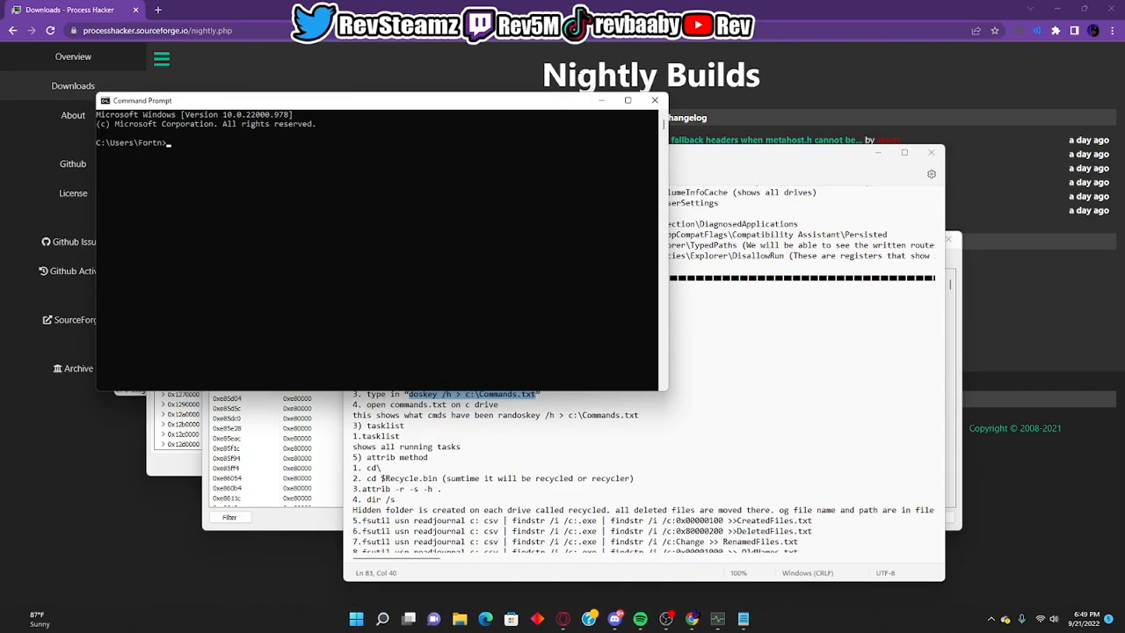
Run 'doskey /h > c:\Commands.txt', get Access is denied, and close Command Prompt.
{"action": "type", "text": "doskey /h > c:\\Commands.txt"}
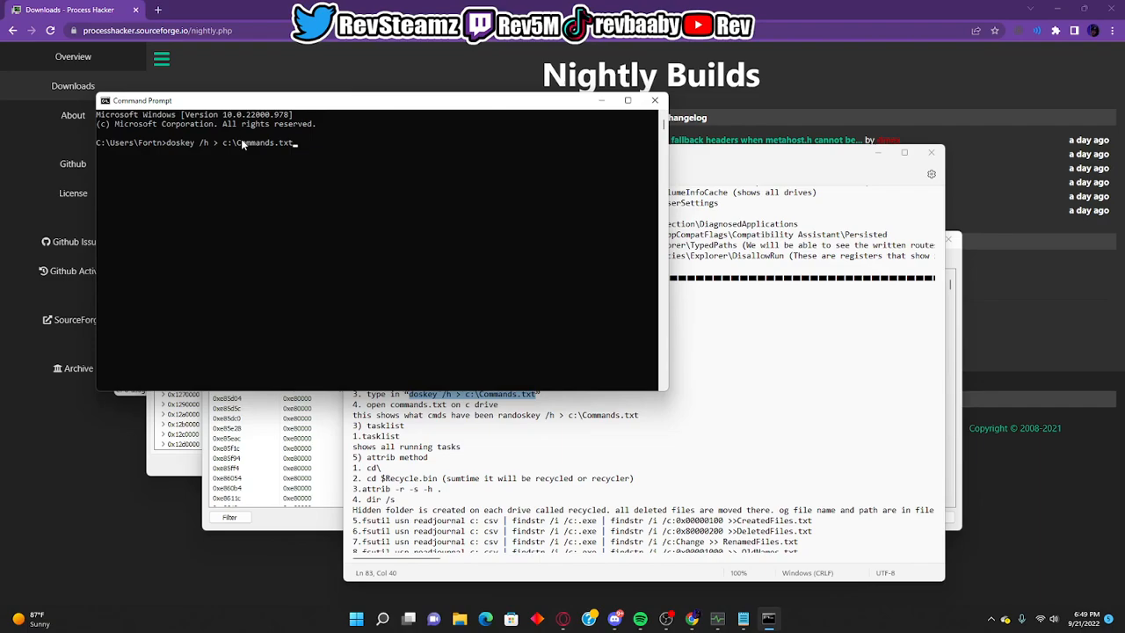
{"action": "mouse_move", "coordinate": [492, 154]}
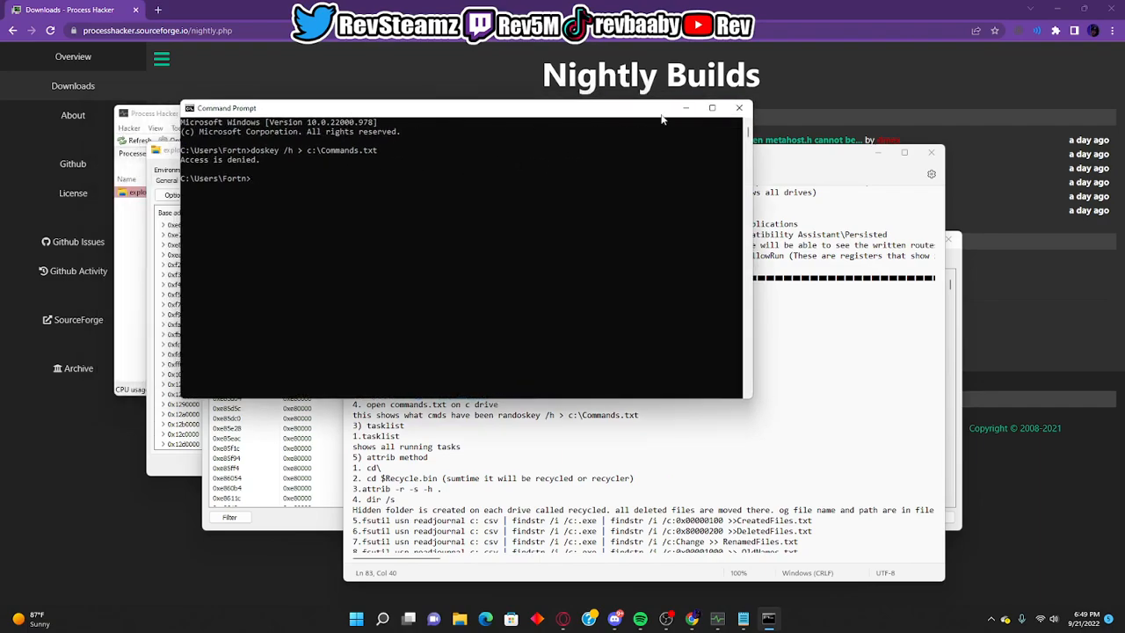
{"action": "left_click", "coordinate": [395, 619]}
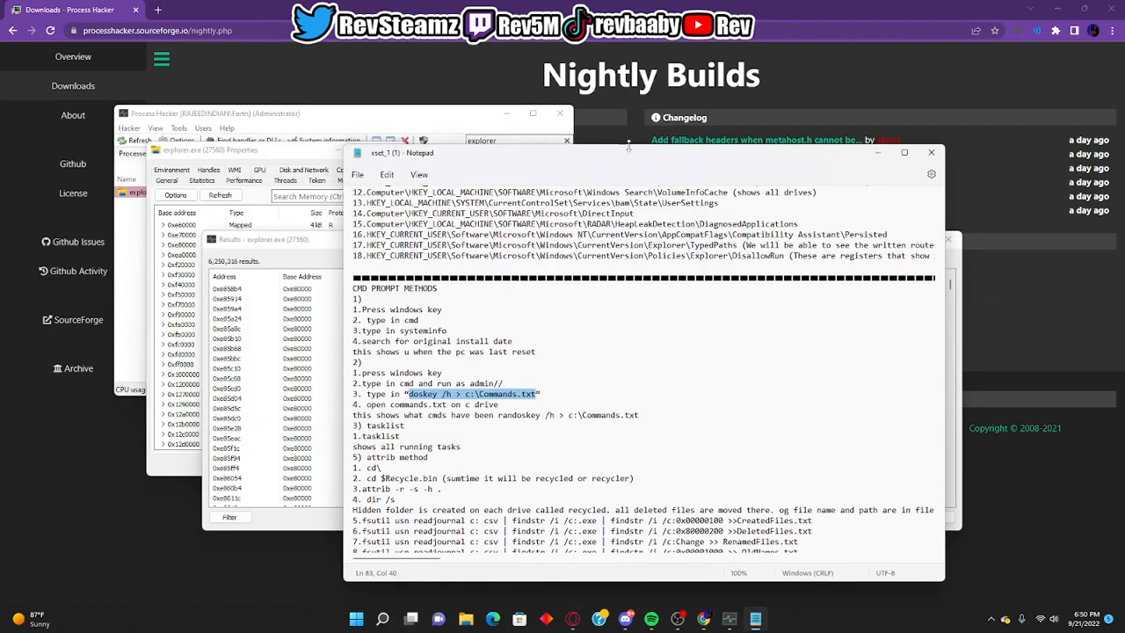
Scroll the notes down to the WINDOWS R METHODS section with the shell:recent line.
{"action": "scroll", "scroll_direction": "down", "scroll_amount": 3}
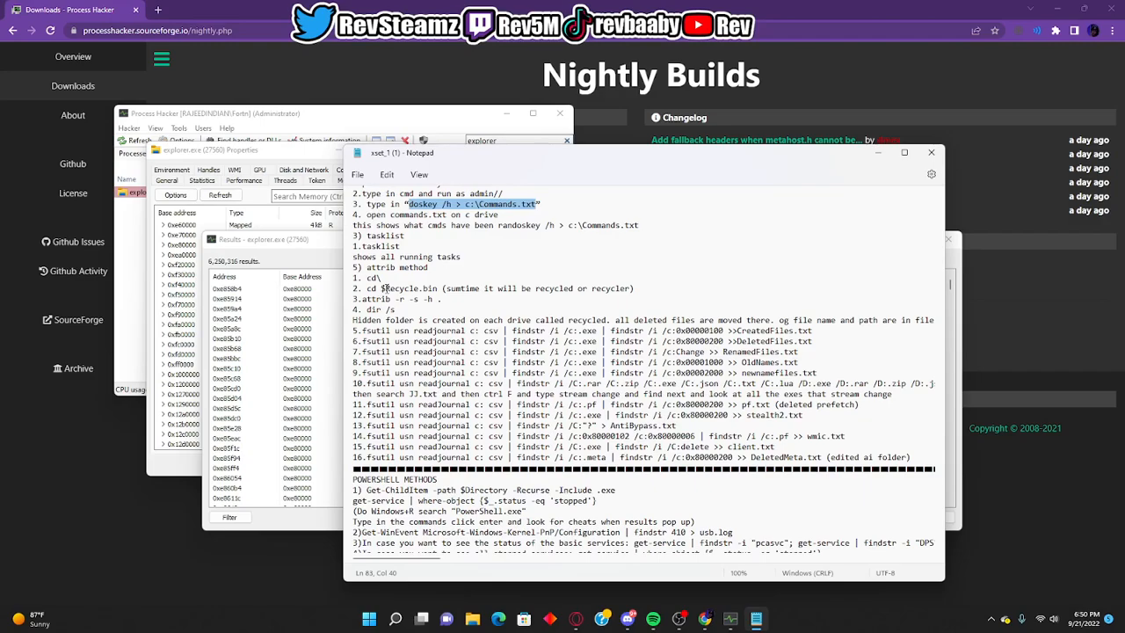
{"action": "scroll", "scroll_direction": "down", "scroll_amount": 3}
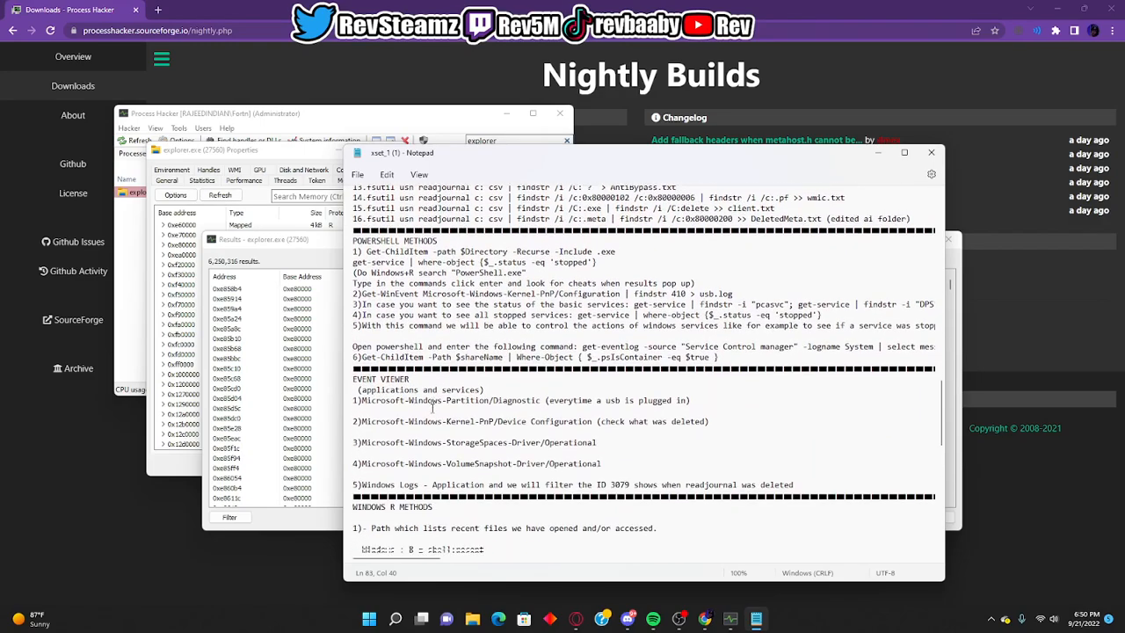
{"action": "scroll", "scroll_direction": "down", "scroll_amount": 3}
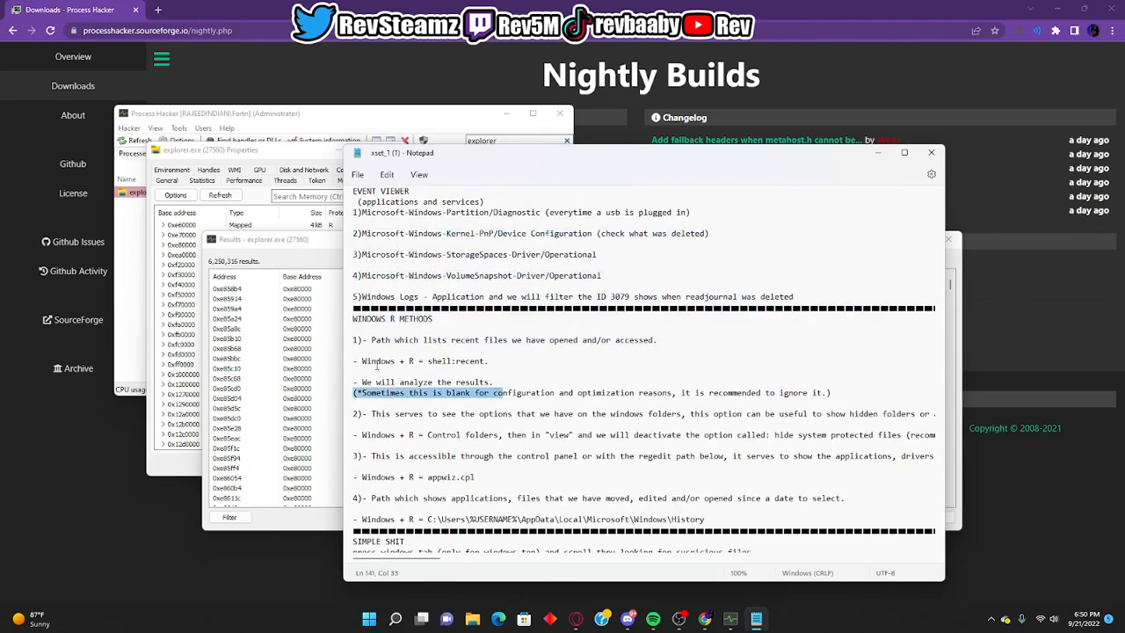
{"action": "mouse_move", "coordinate": [426, 372]}
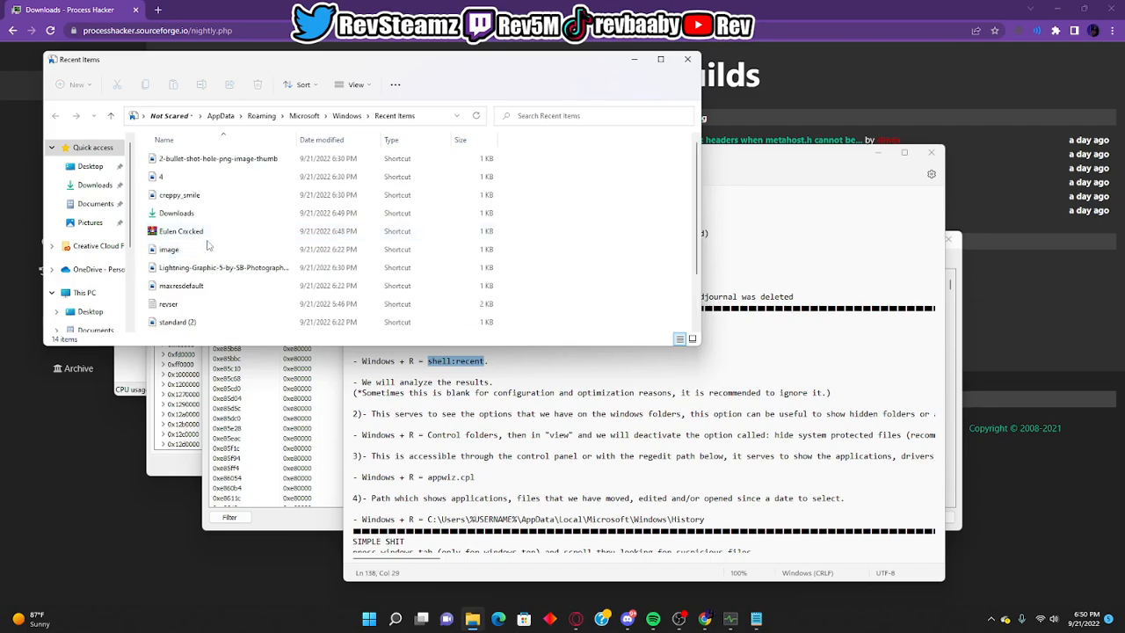
Check the Downloads, creppy_smile and xset_1 (1) recent items, then close the Recent Items folder.
{"action": "left_click", "coordinate": [179, 231]}
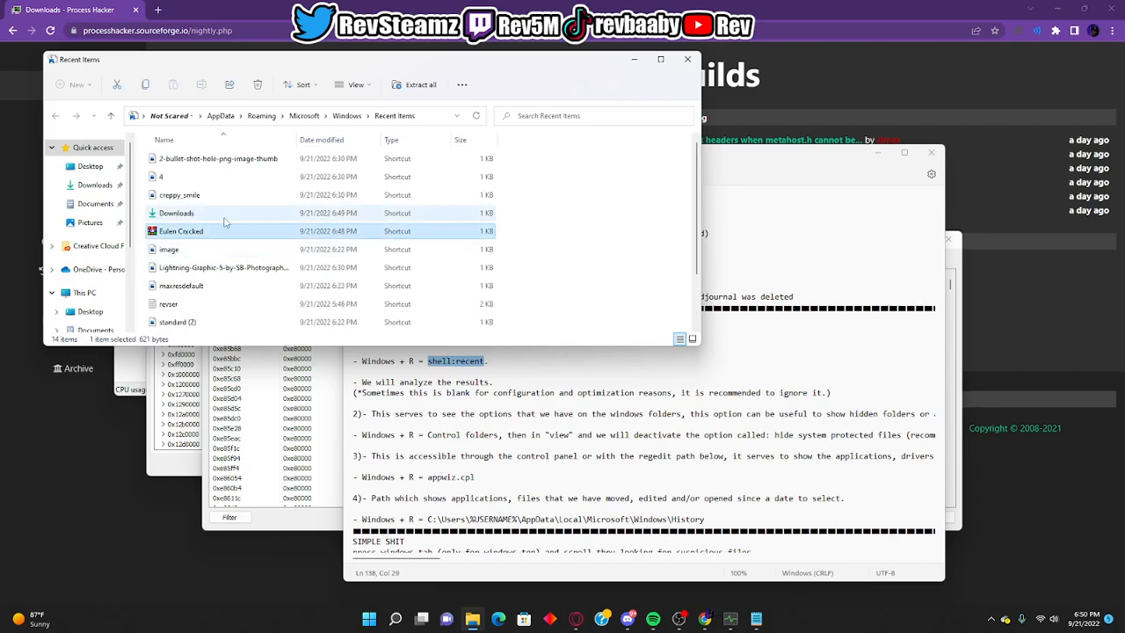
{"action": "left_click", "coordinate": [180, 194]}
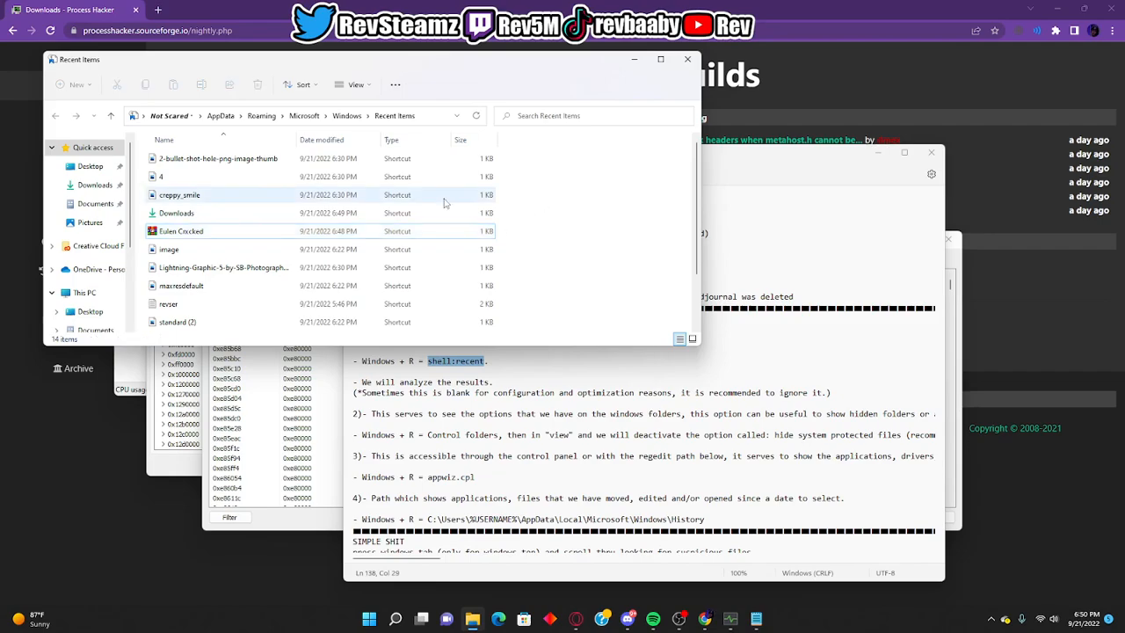
{"action": "scroll", "scroll_direction": "down", "scroll_amount": 3}
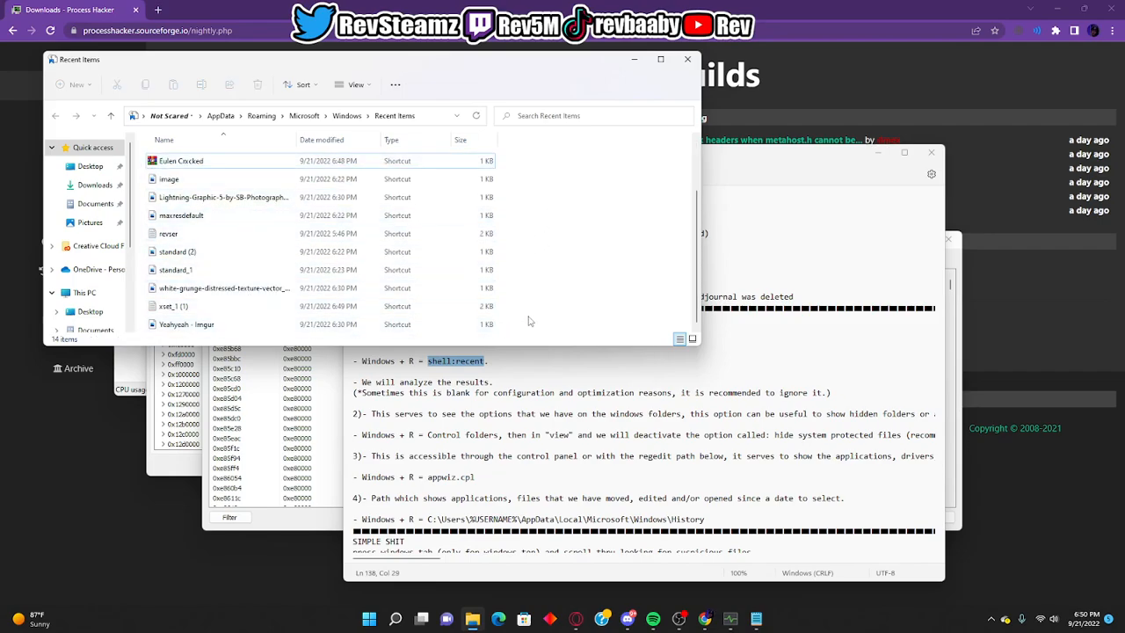
{"action": "left_click", "coordinate": [171, 306]}
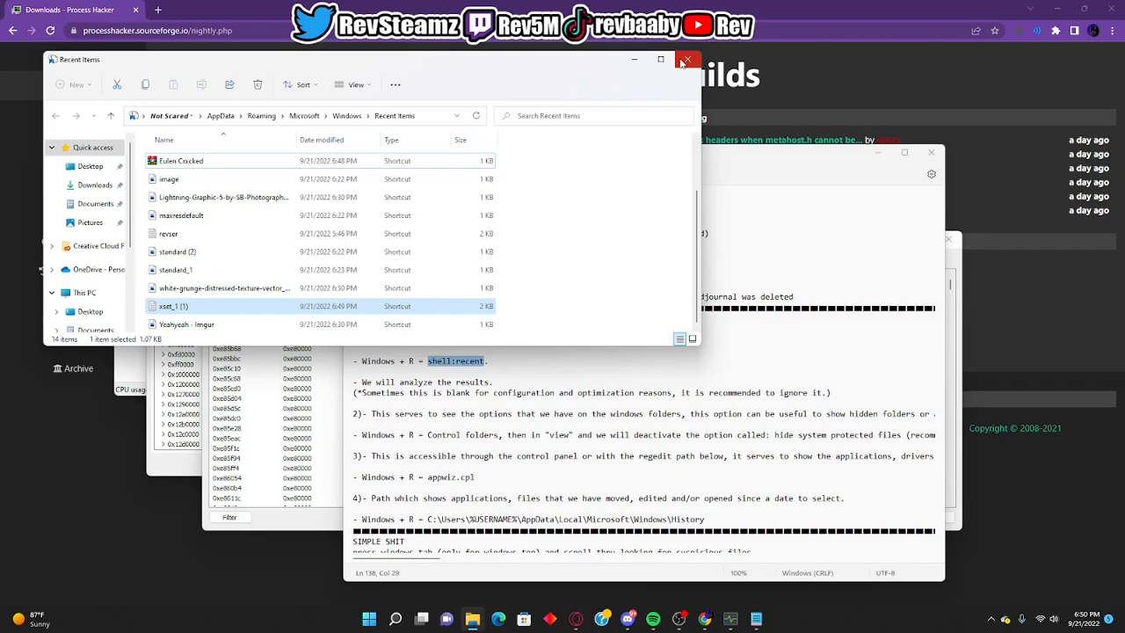
{"action": "left_click", "coordinate": [686, 59]}
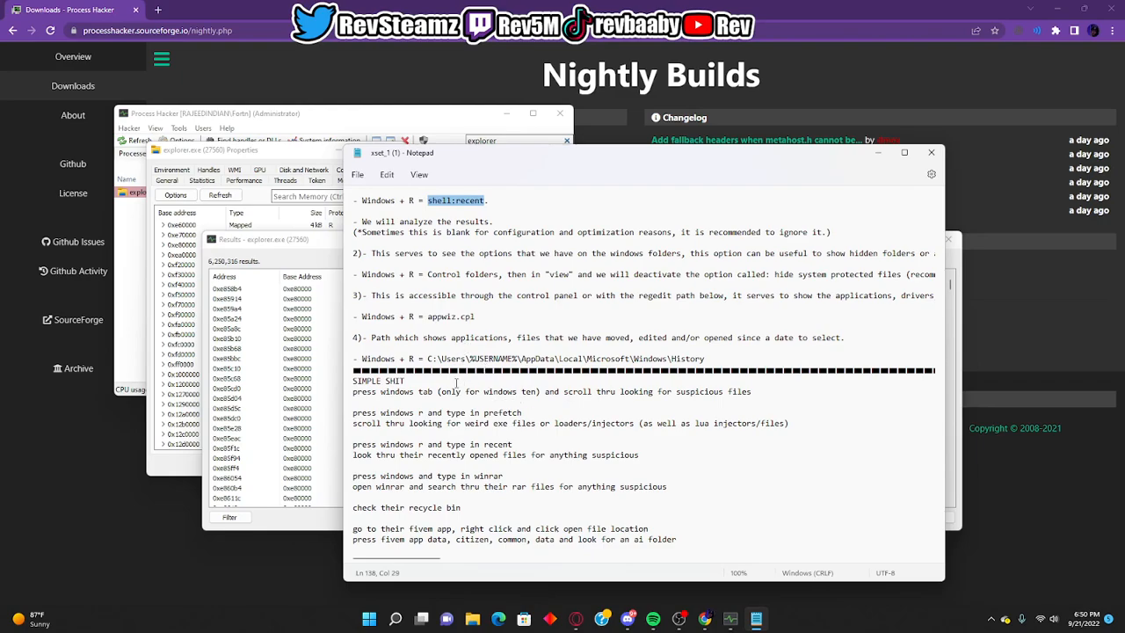
Scroll the notes to the list of regedit paths.
{"action": "scroll", "scroll_direction": "down", "scroll_amount": 3}
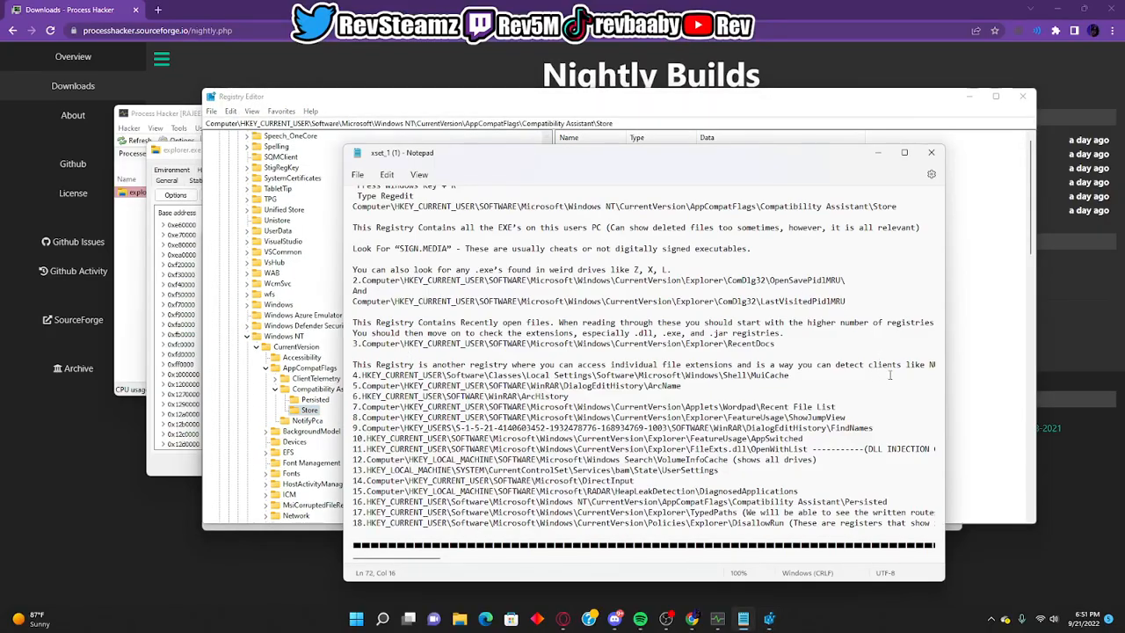
Maximize the notes, select registry path lines and finally the bam\State\UserSettings line.
{"action": "scroll", "scroll_direction": "down", "scroll_amount": 3}
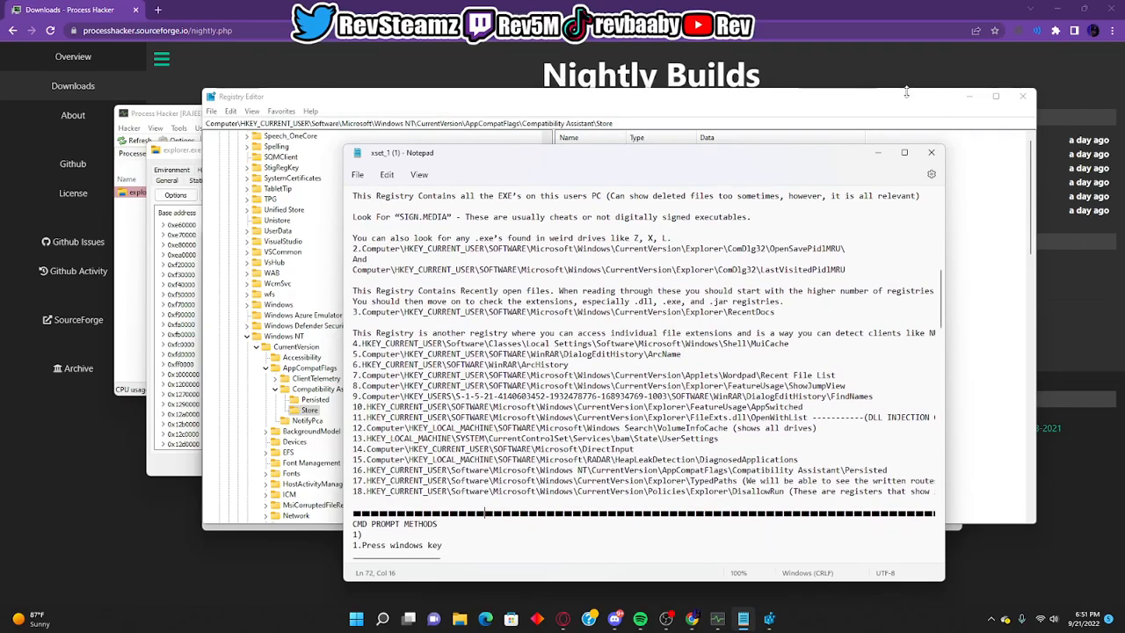
{"action": "left_click", "coordinate": [903, 151]}
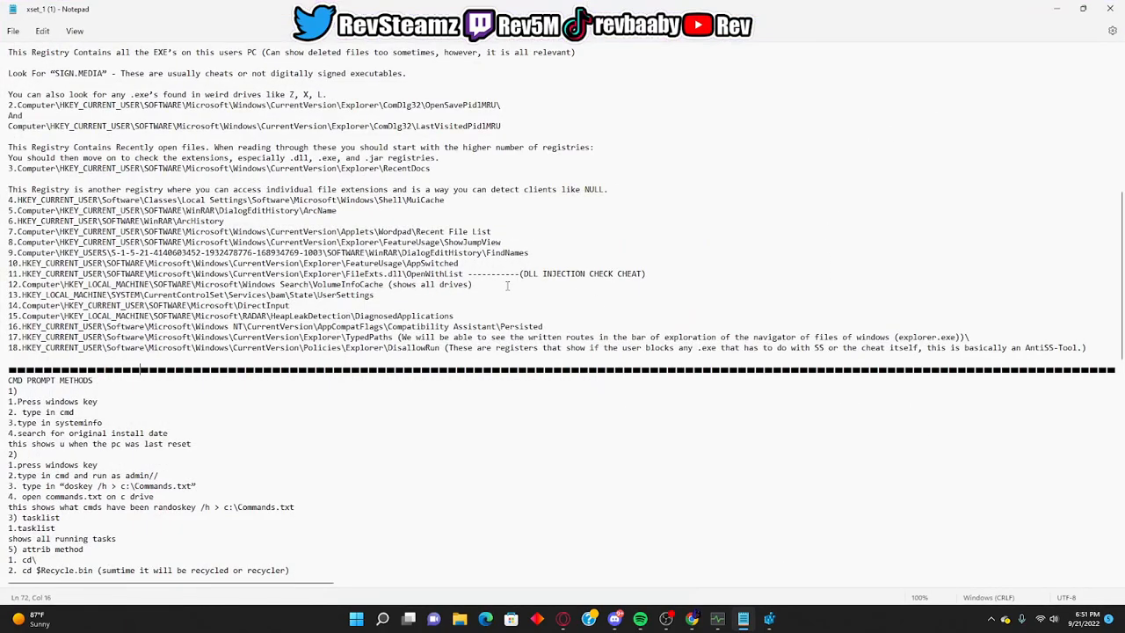
{"action": "left_click_drag", "start_coordinate": [277, 274], "coordinate": [457, 275]}
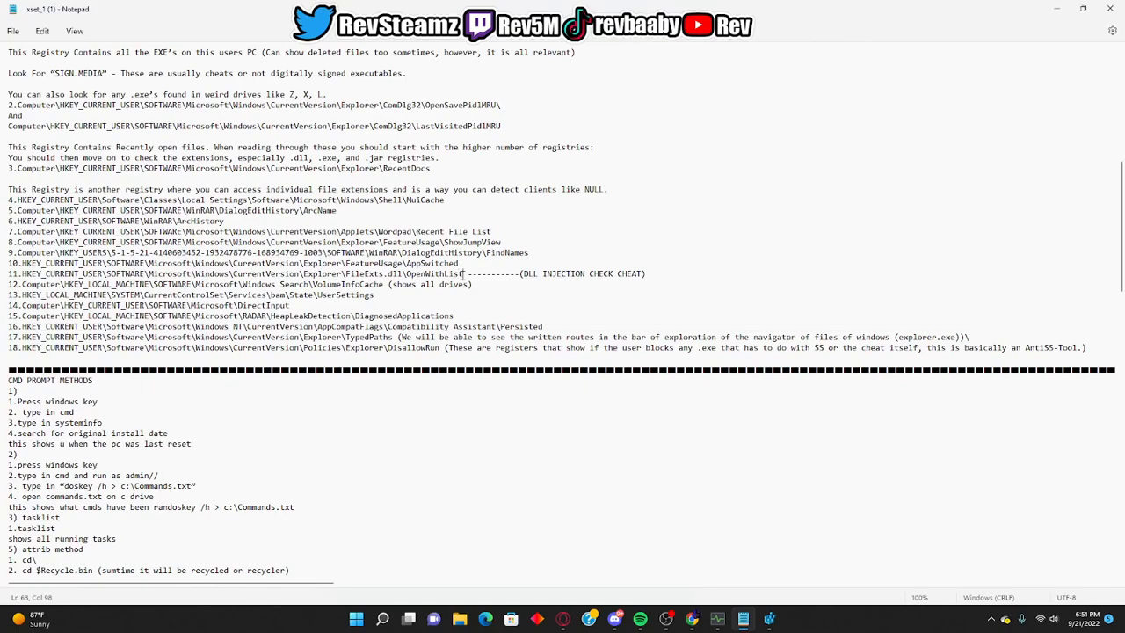
{"action": "left_click_drag", "start_coordinate": [18, 274], "coordinate": [462, 274]}
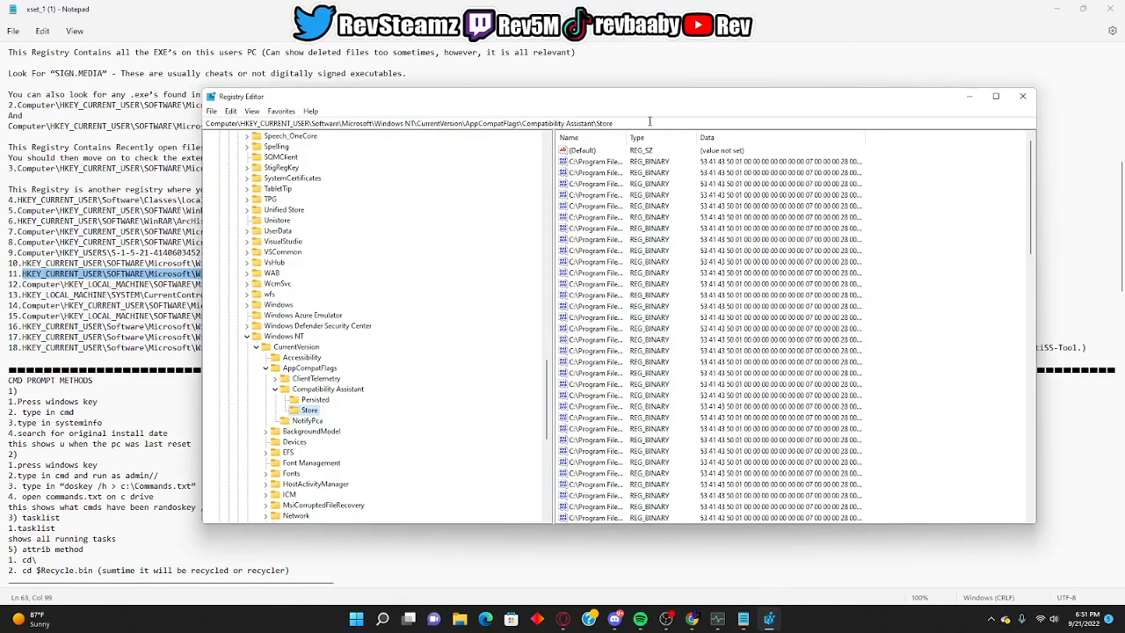
{"action": "triple_click", "coordinate": [413, 123]}
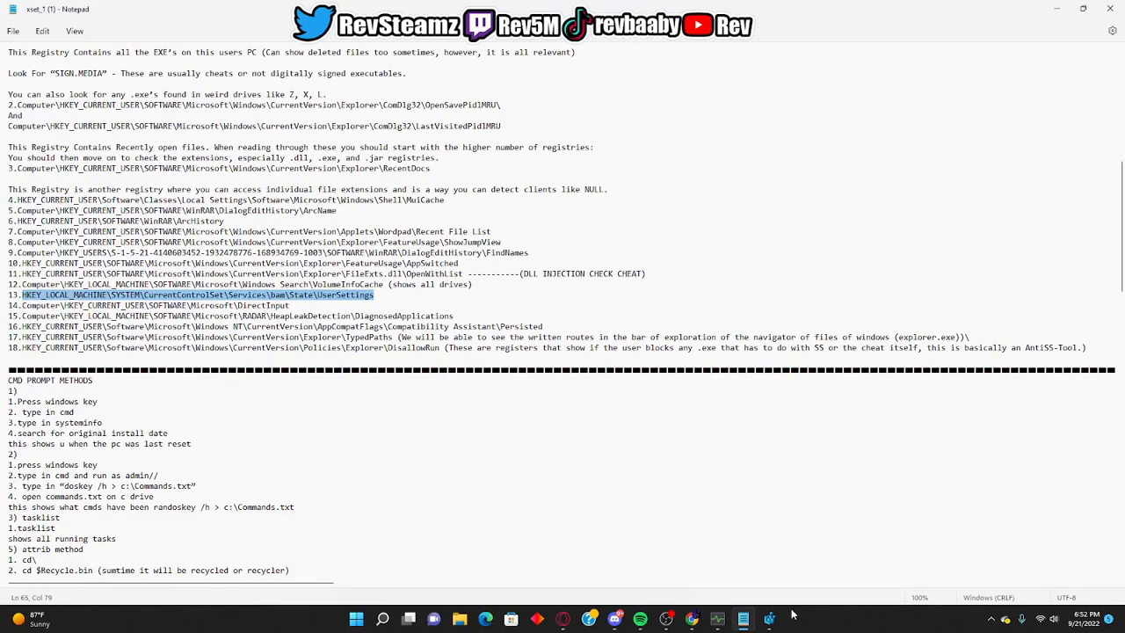
Review the bam UserSettings SID keys' executable-path values, then bring Process Hacker forward.
{"action": "left_click", "coordinate": [769, 619]}
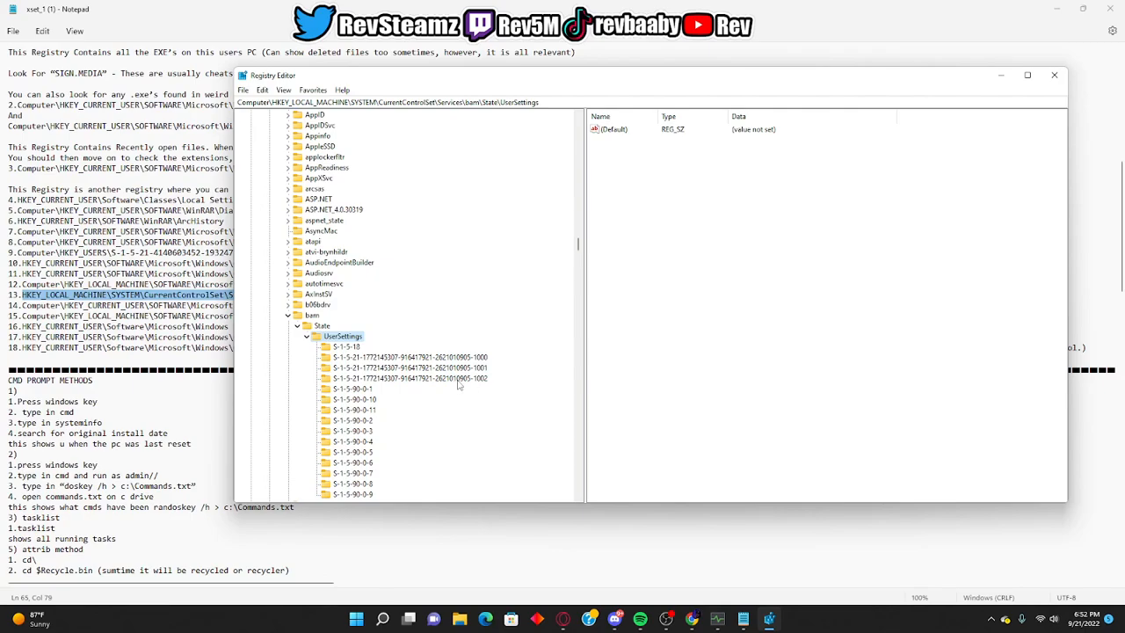
{"action": "left_click", "coordinate": [410, 368]}
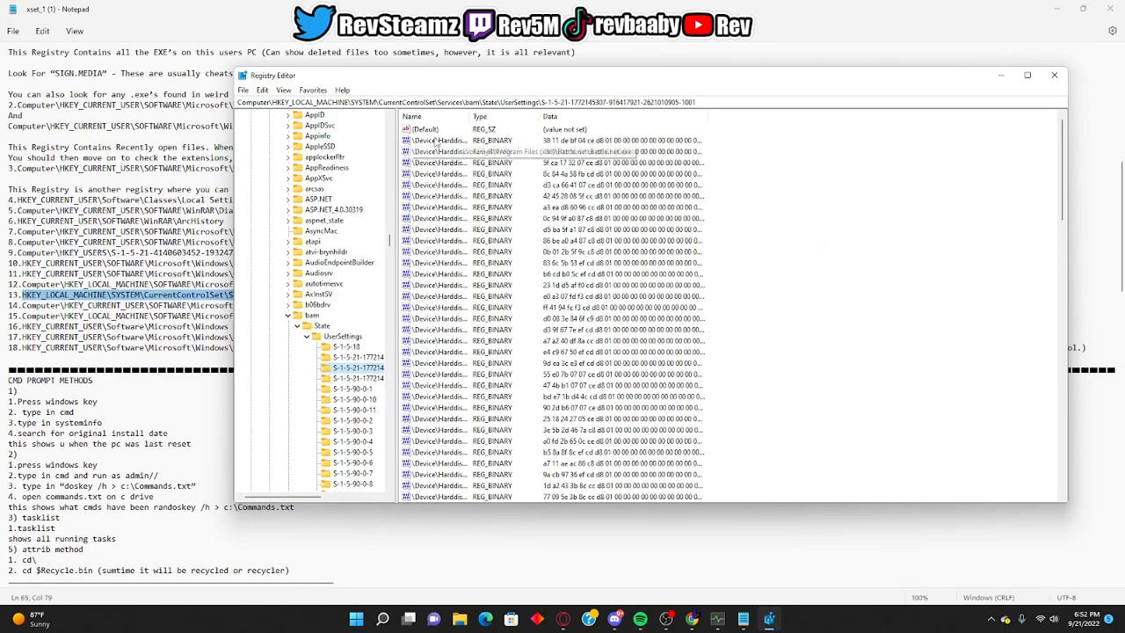
{"action": "right_click", "coordinate": [436, 141]}
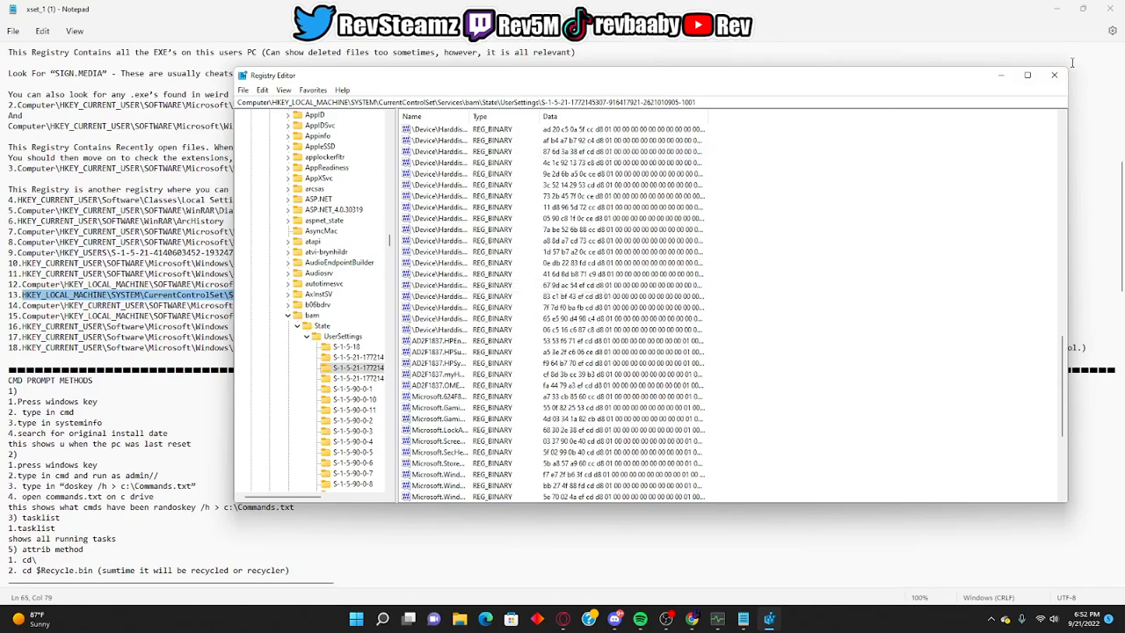
{"action": "left_click", "coordinate": [370, 619]}
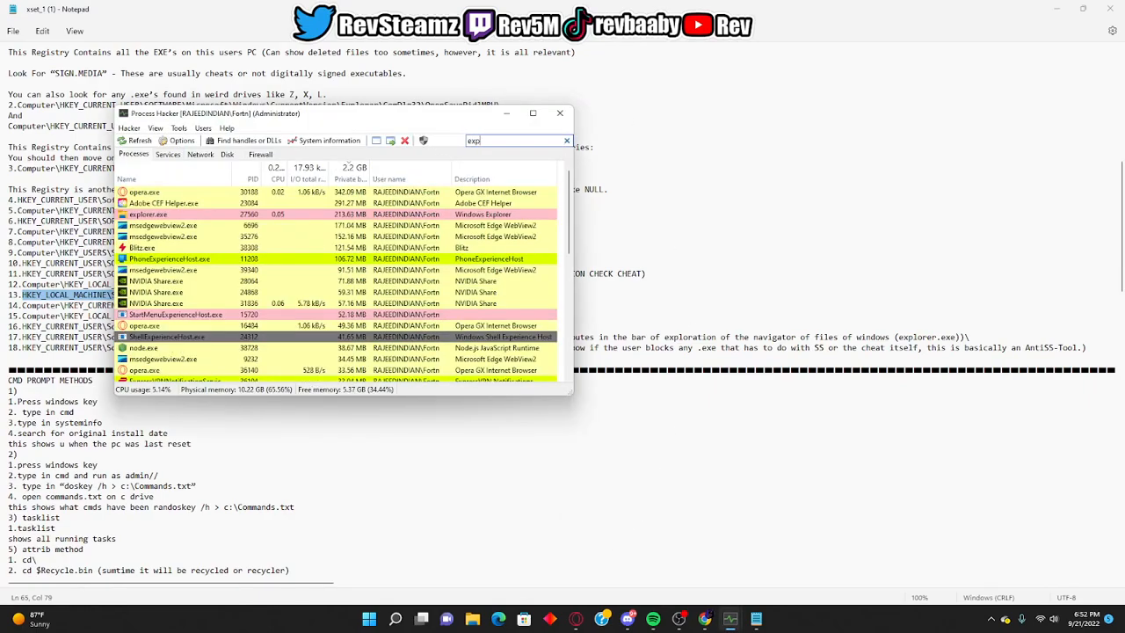
Run a memory string scan on explorer.exe with minimum length 4 and view the results.
{"action": "right_click", "coordinate": [148, 192]}
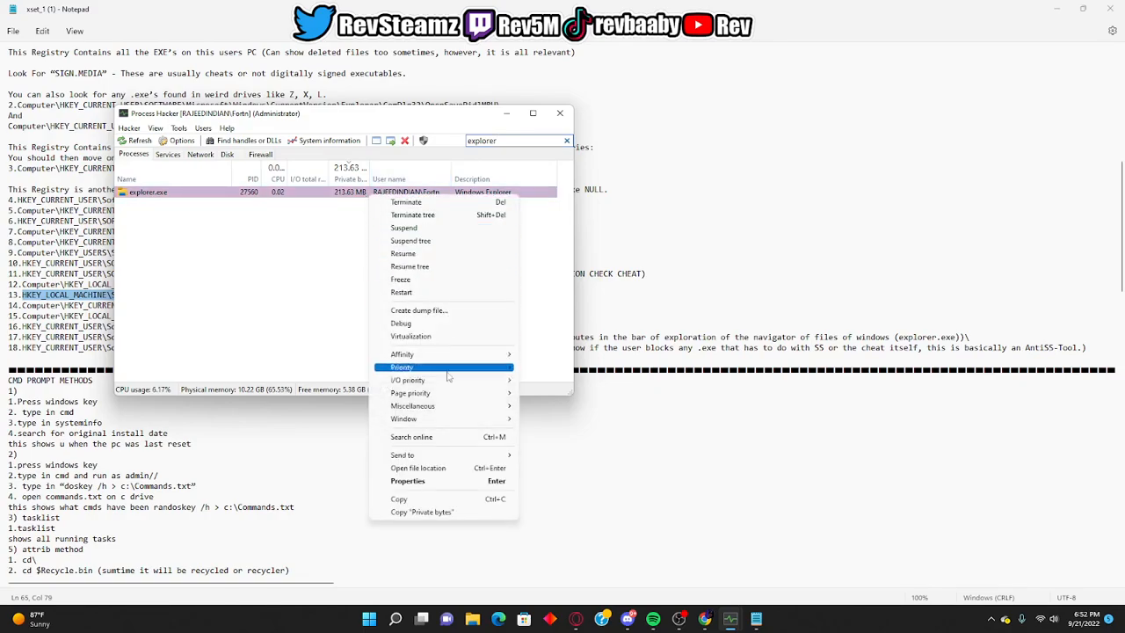
{"action": "left_click", "coordinate": [408, 482]}
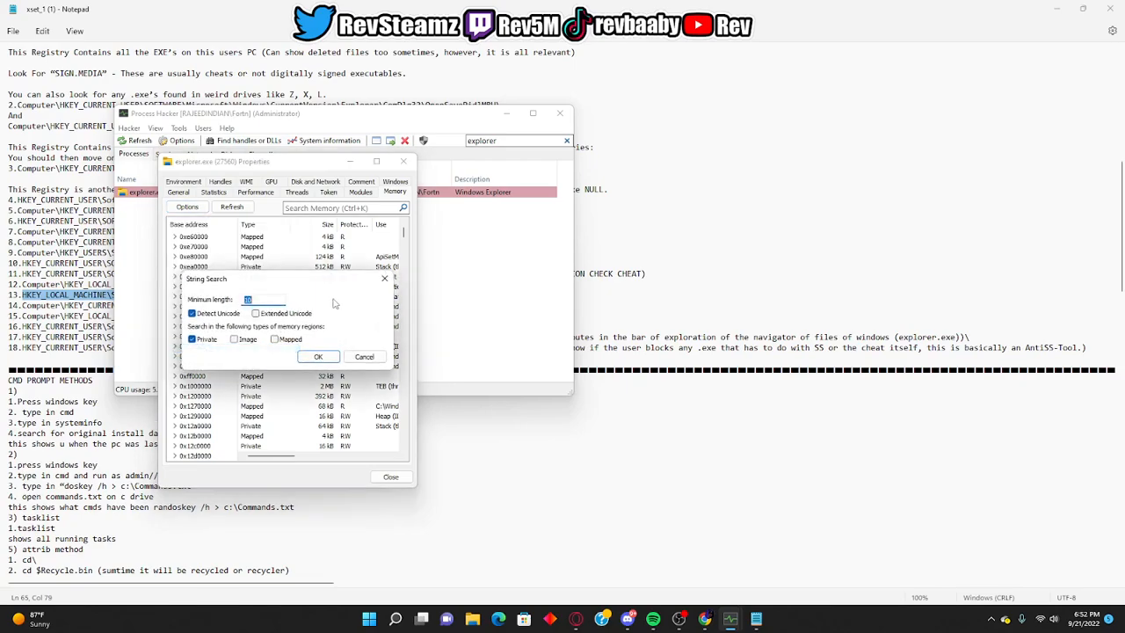
{"action": "type", "text": "4"}
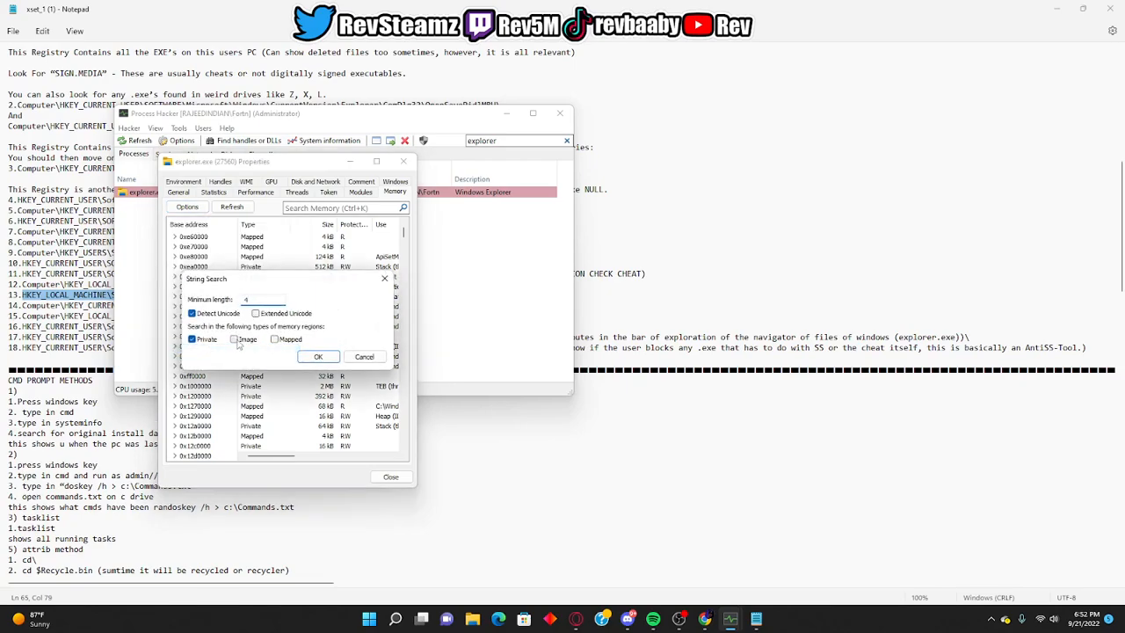
{"action": "left_click", "coordinate": [318, 356]}
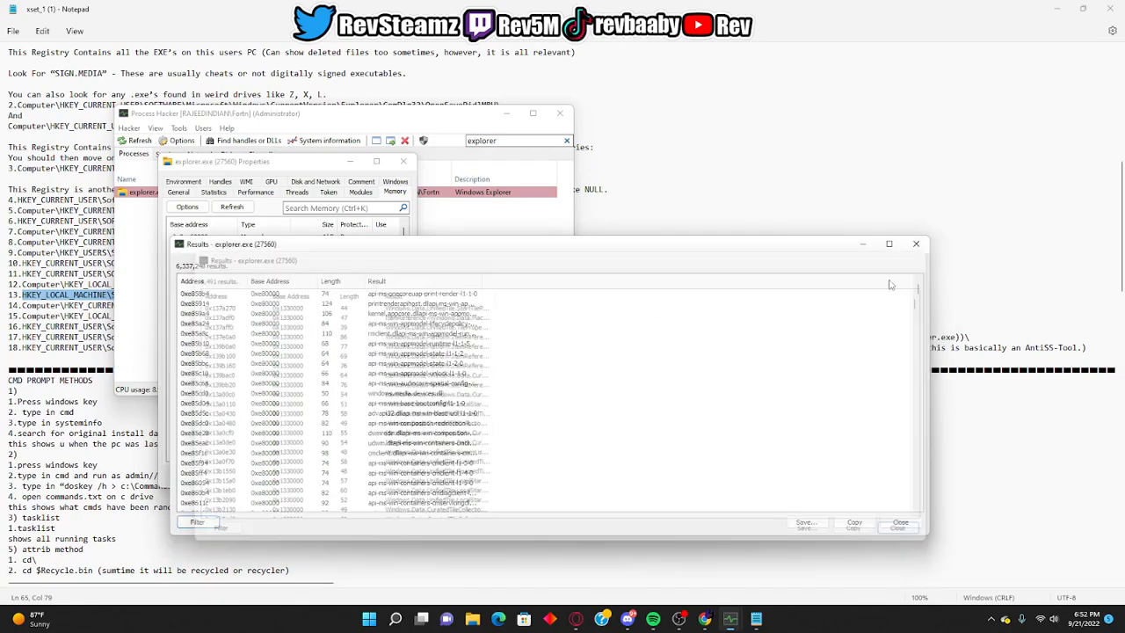
{"action": "left_click", "coordinate": [197, 520]}
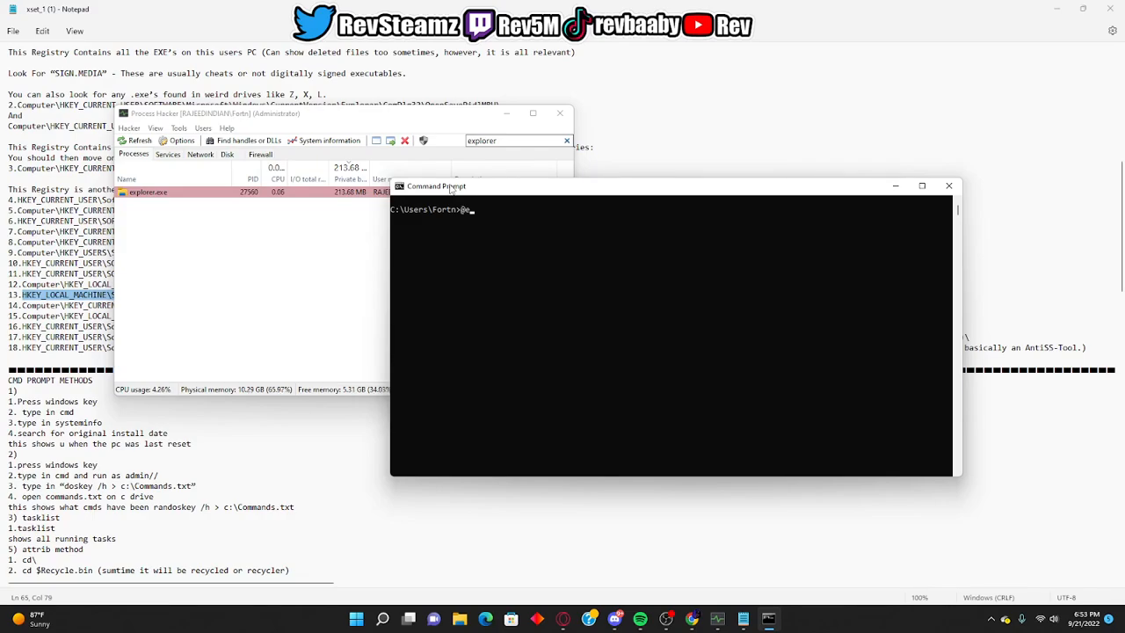
Run echo off and echo Cheat.com in Command Prompt, then return to the Notepad notes.
{"action": "type", "text": "cho off"}
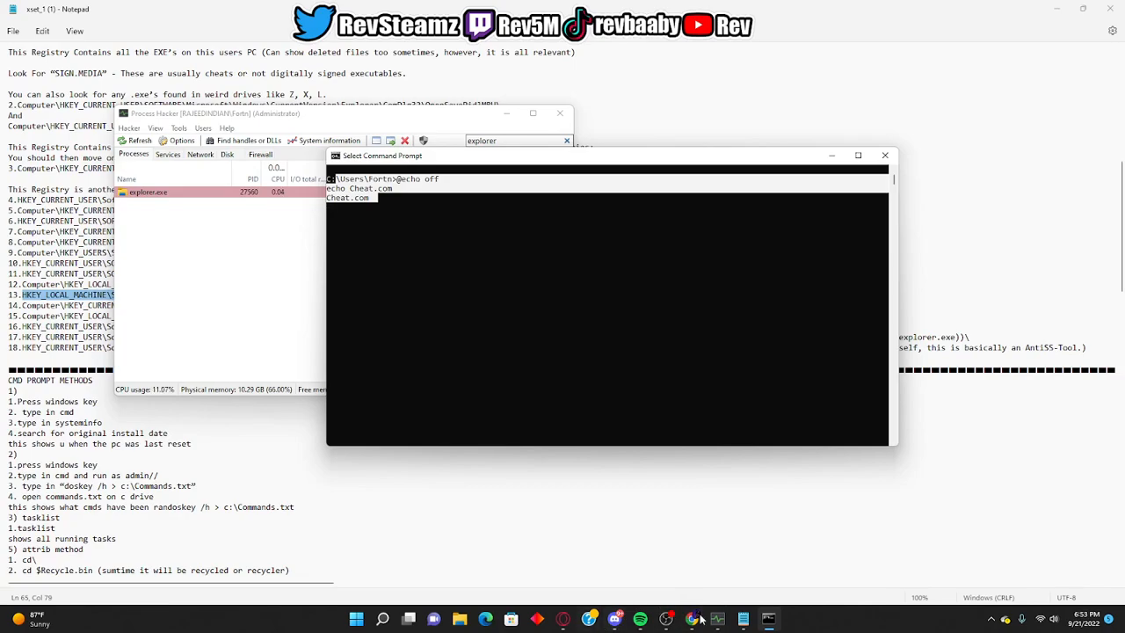
{"action": "left_click", "coordinate": [383, 619]}
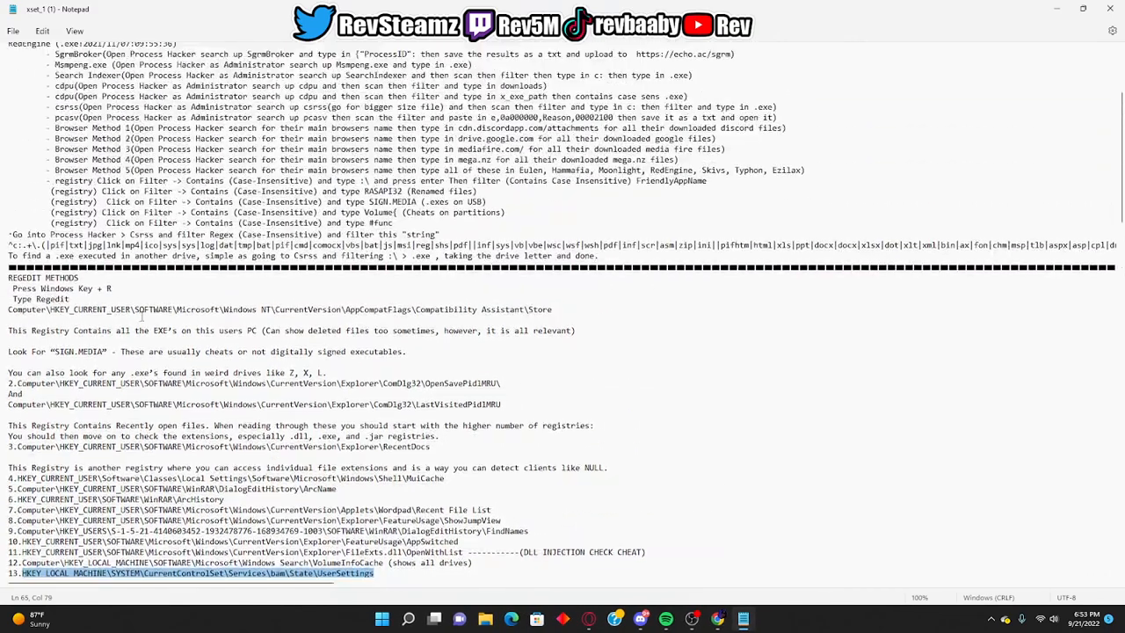
Add systeminfo | find /i "install date" under the NOT REVS METHODS heading and bring up Windows search.
{"action": "scroll", "scroll_direction": "down", "scroll_amount": 3}
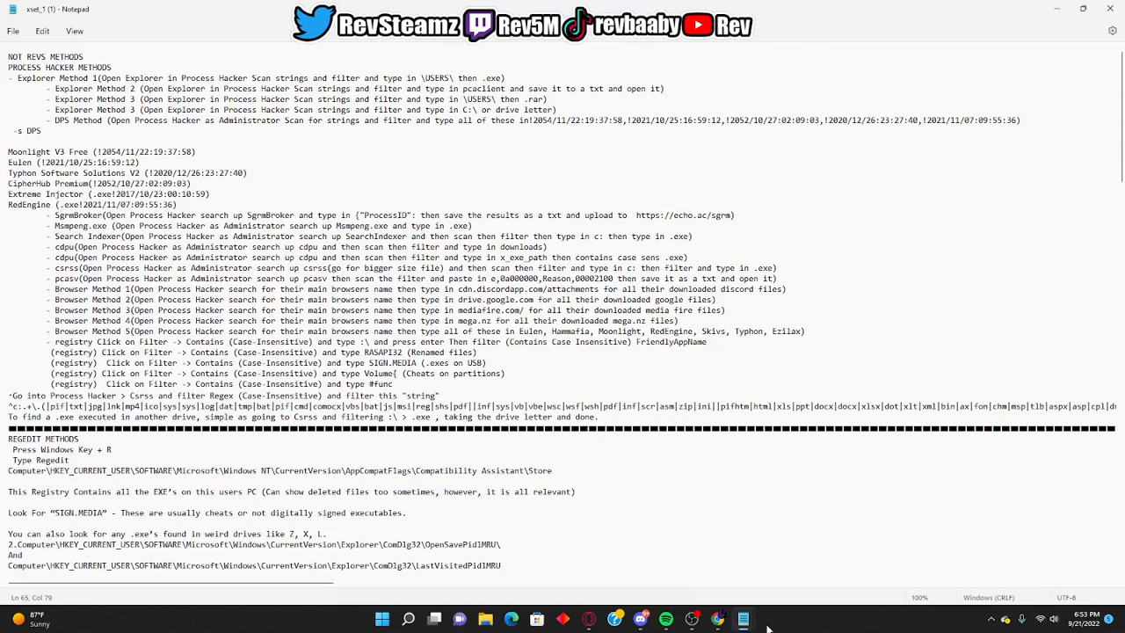
{"action": "left_click", "coordinate": [744, 619]}
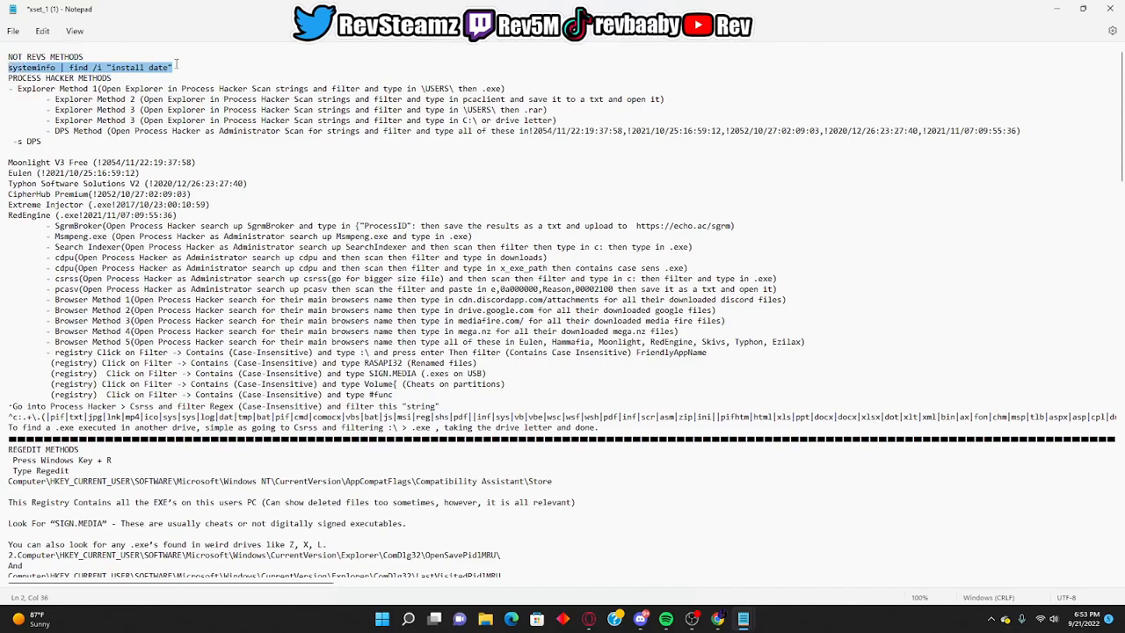
{"action": "left_click", "coordinate": [408, 618]}
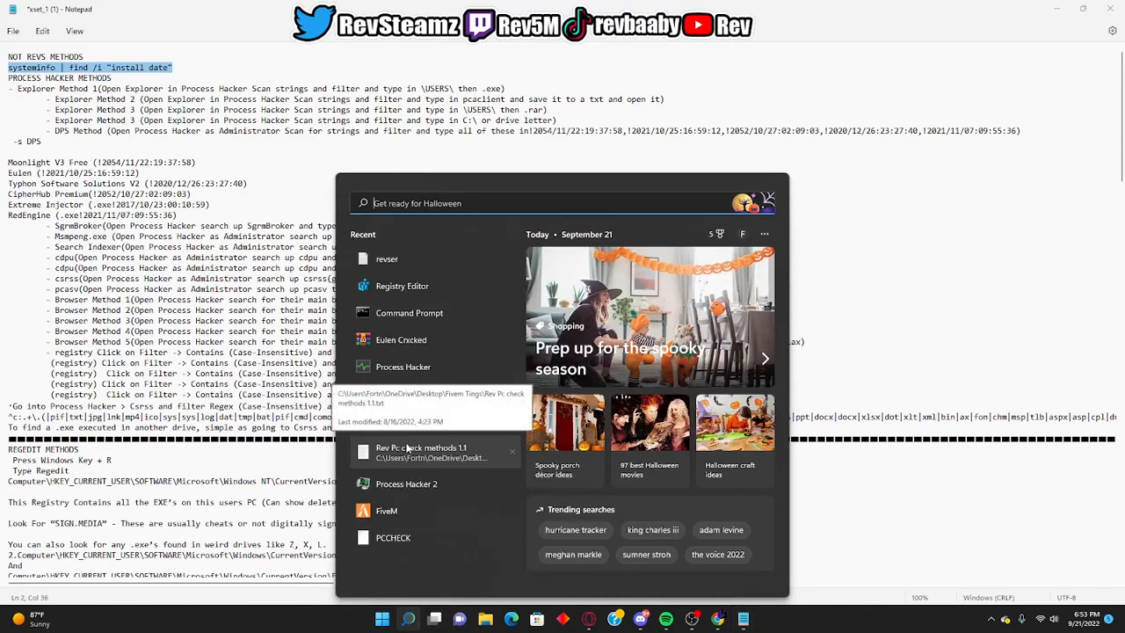
Launch cmd, run the systeminfo install-date query showing 8/18/2022, then close it and Notepad.
{"action": "type", "text": "cmd"}
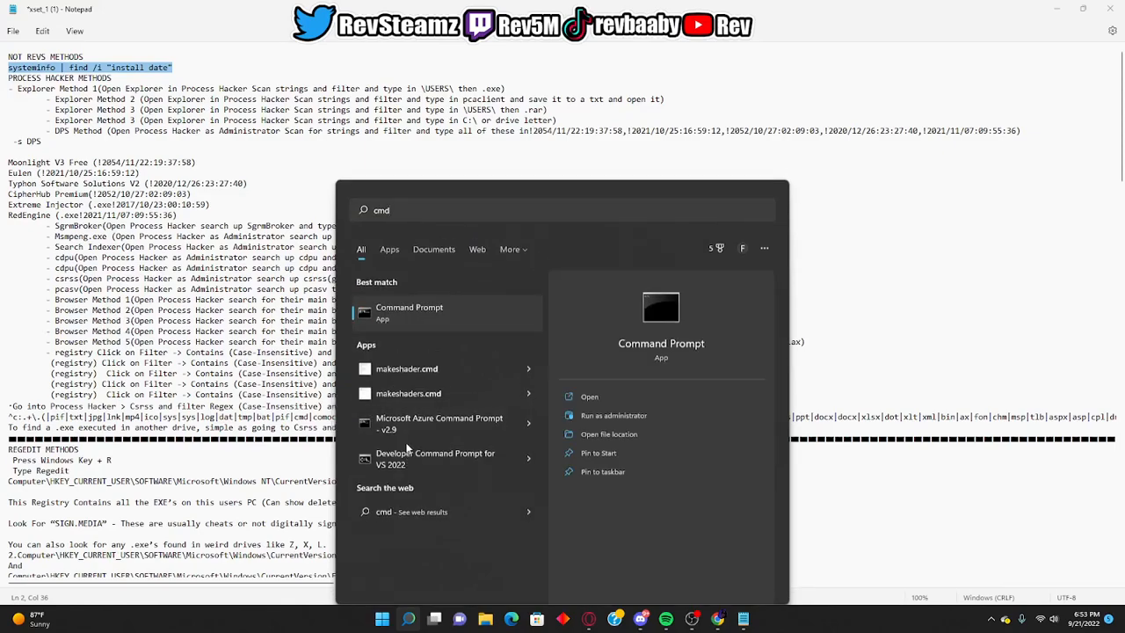
{"action": "left_click", "coordinate": [408, 313]}
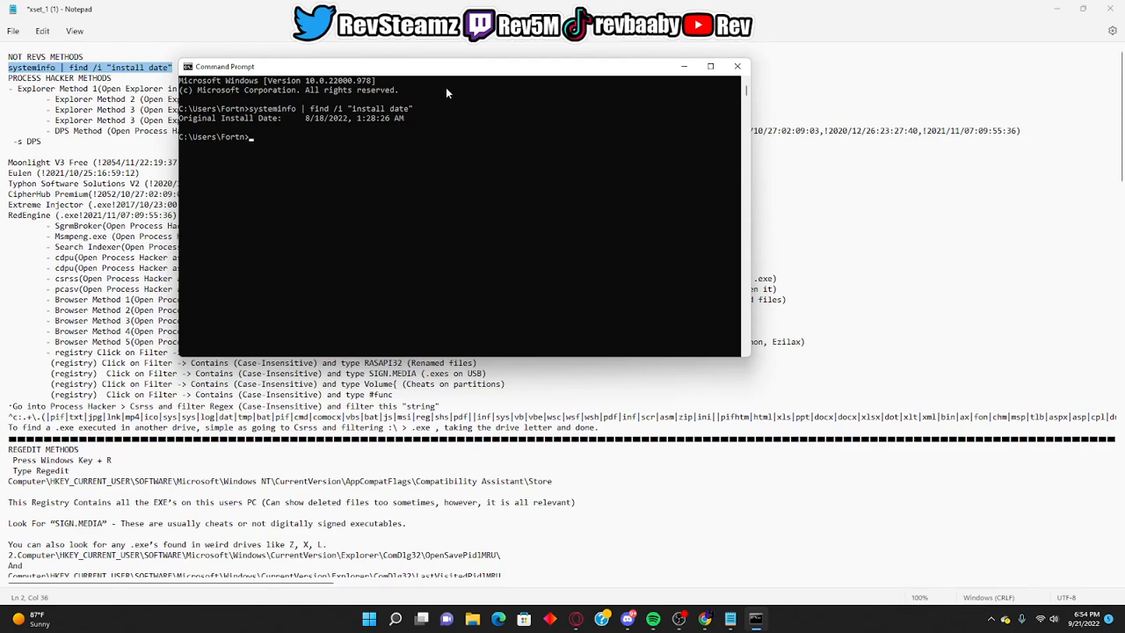
{"action": "left_click_drag", "start_coordinate": [447, 67], "coordinate": [383, 111]}
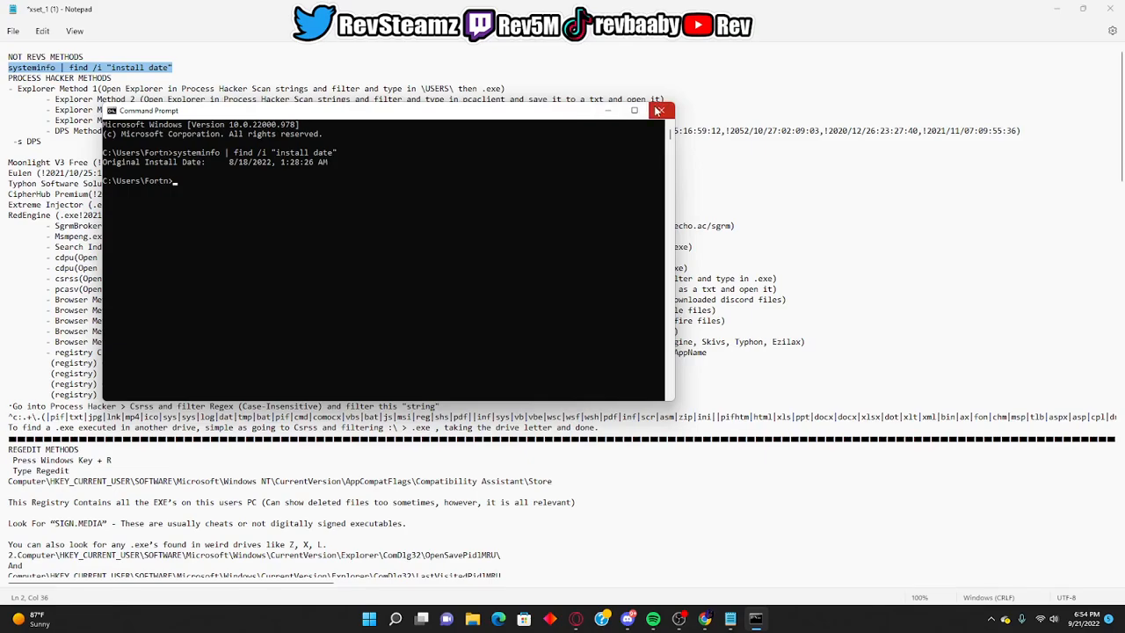
{"action": "left_click", "coordinate": [661, 109]}
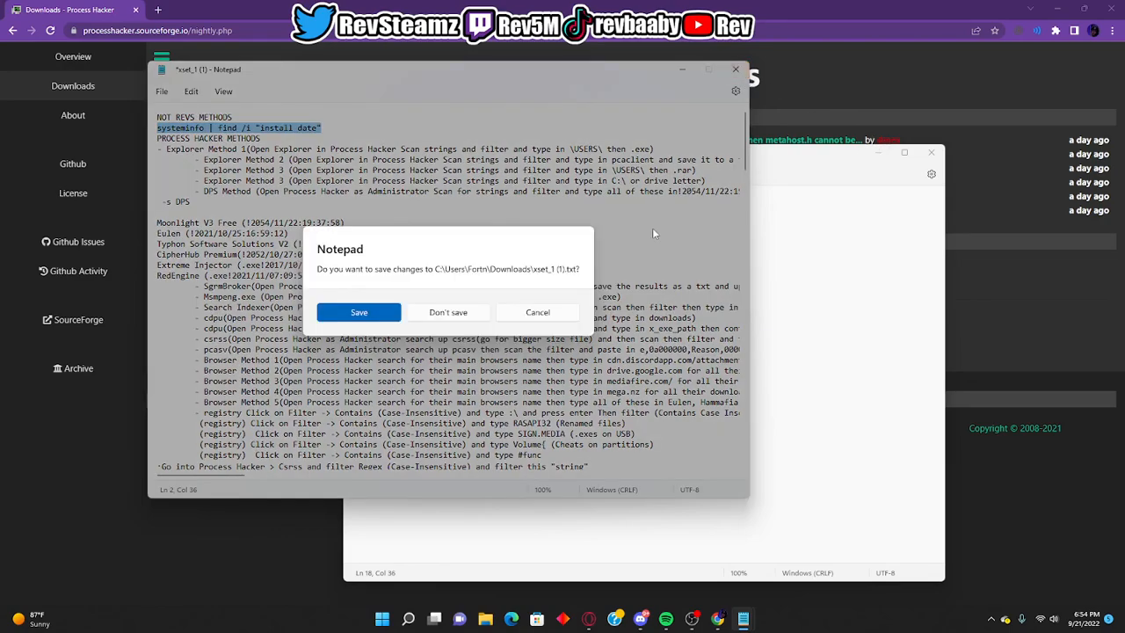
Discard the unsaved PC-check notes and put away the Rev prices notes file.
{"action": "left_click", "coordinate": [448, 312]}
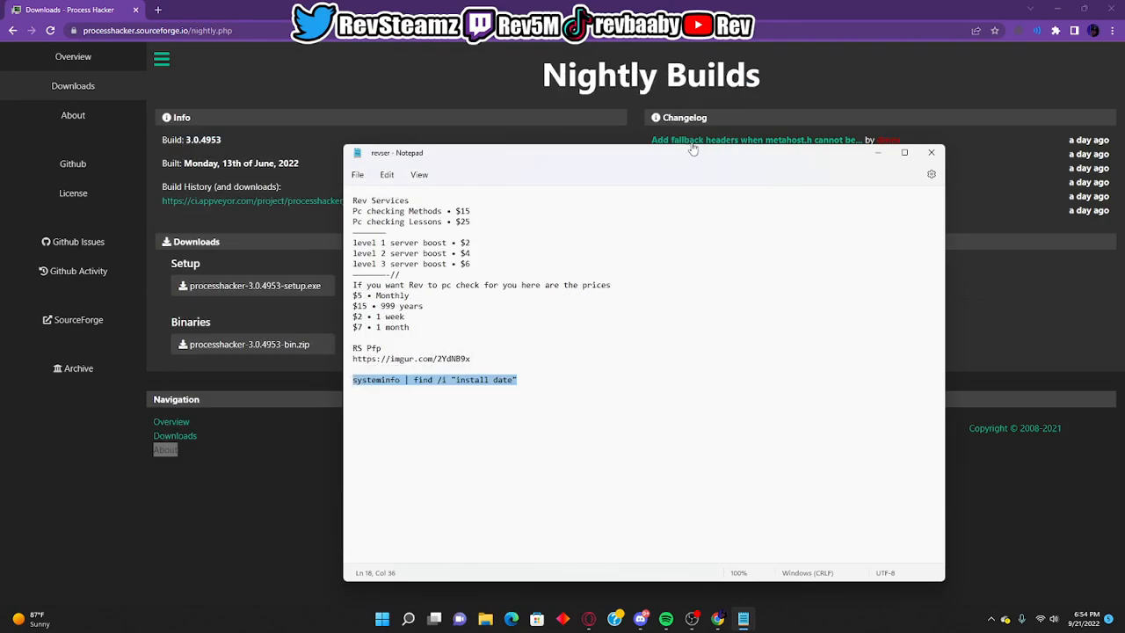
{"action": "left_click", "coordinate": [931, 151]}
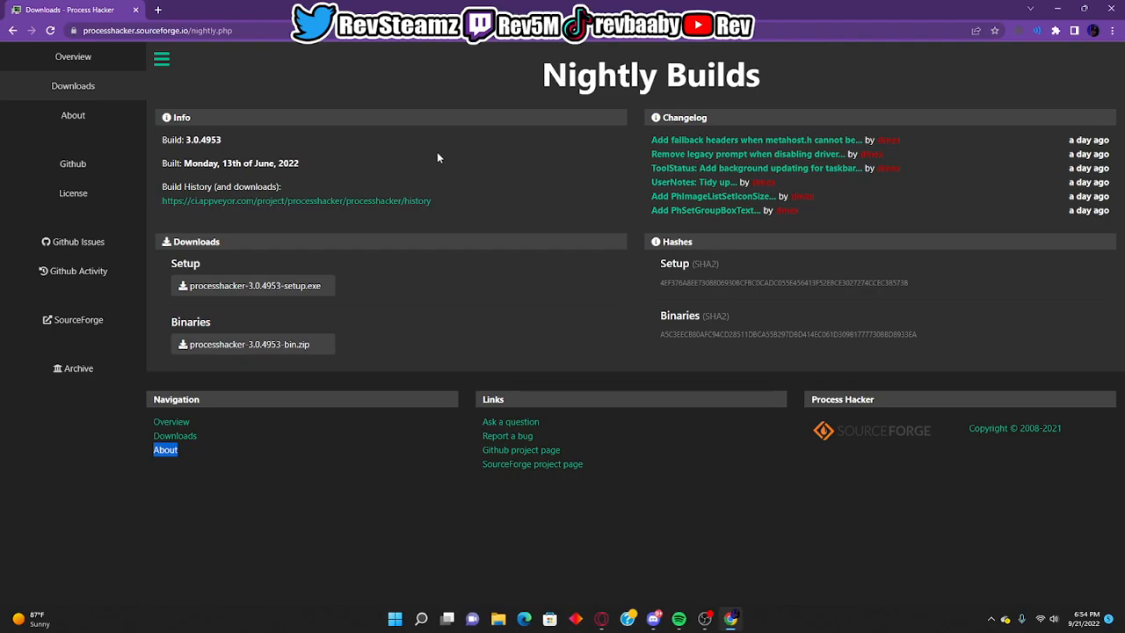